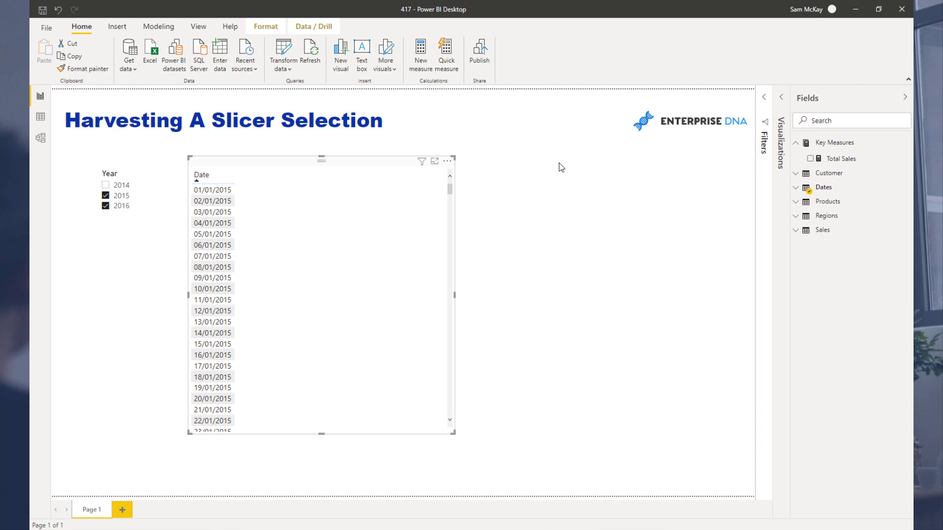
mouse_move(569, 167)
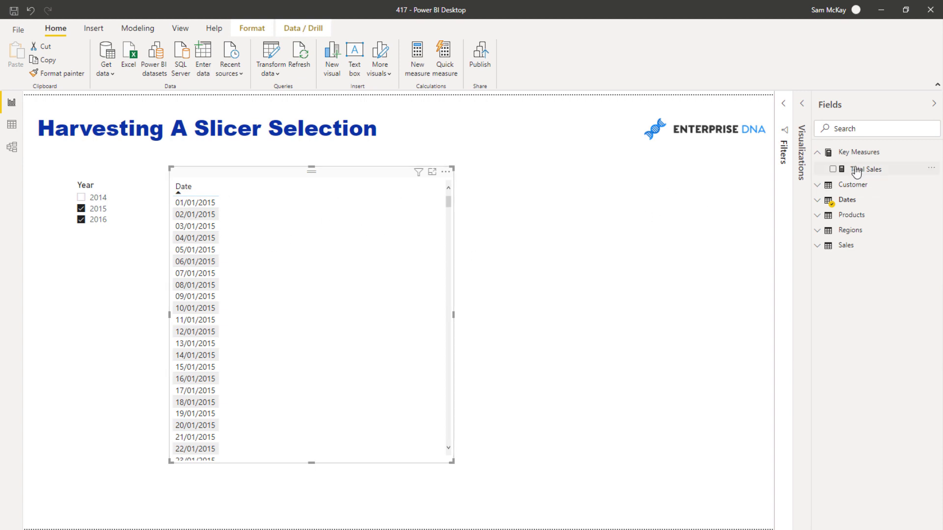
- Add the Total Sales measure to the date table, giving daily values and a 119,440,504.70 total
click(865, 169)
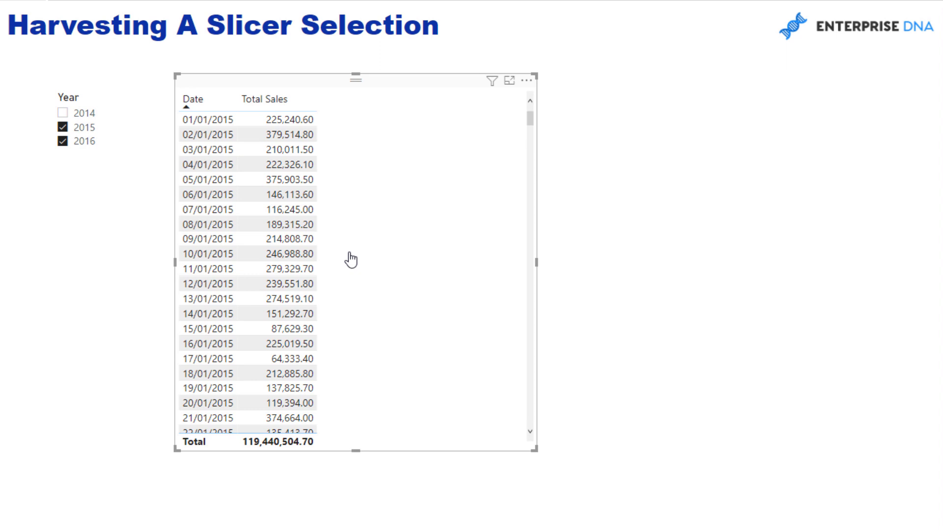
mouse_move(398, 83)
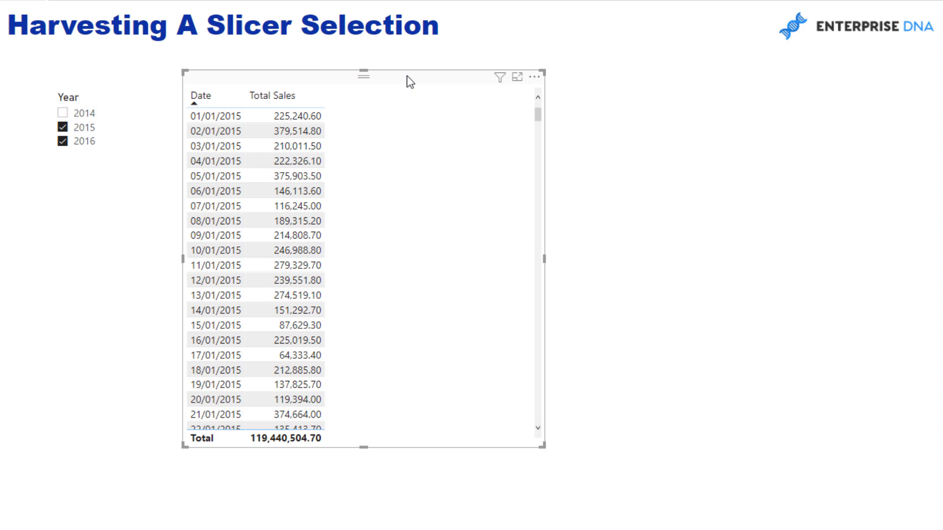
mouse_move(550, 94)
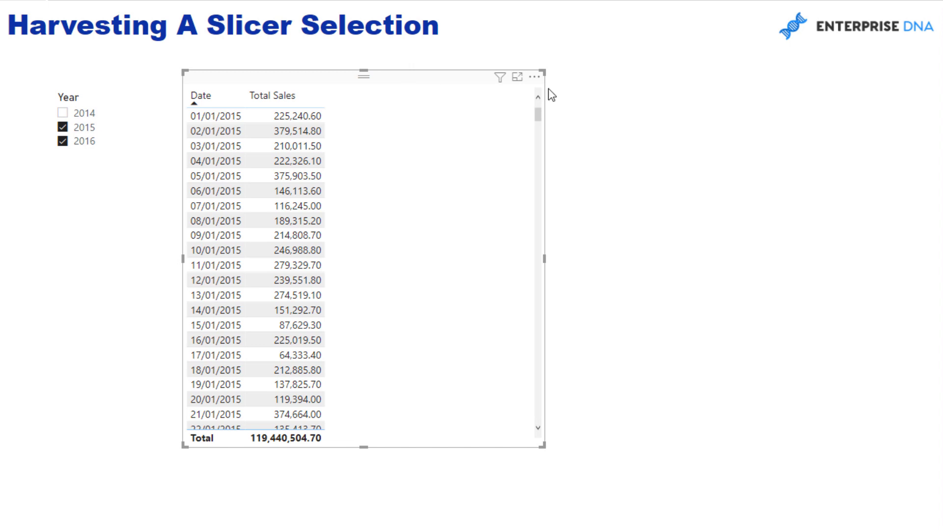
mouse_move(689, 165)
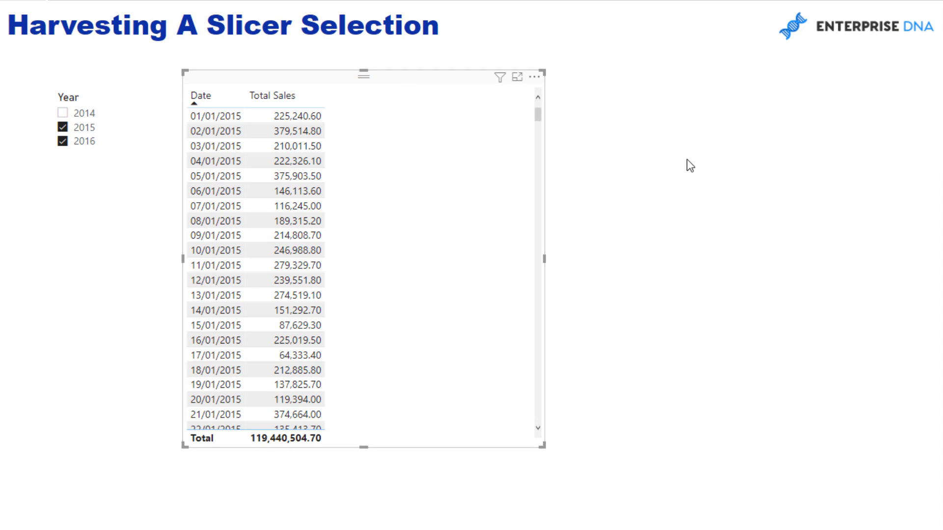
mouse_move(595, 143)
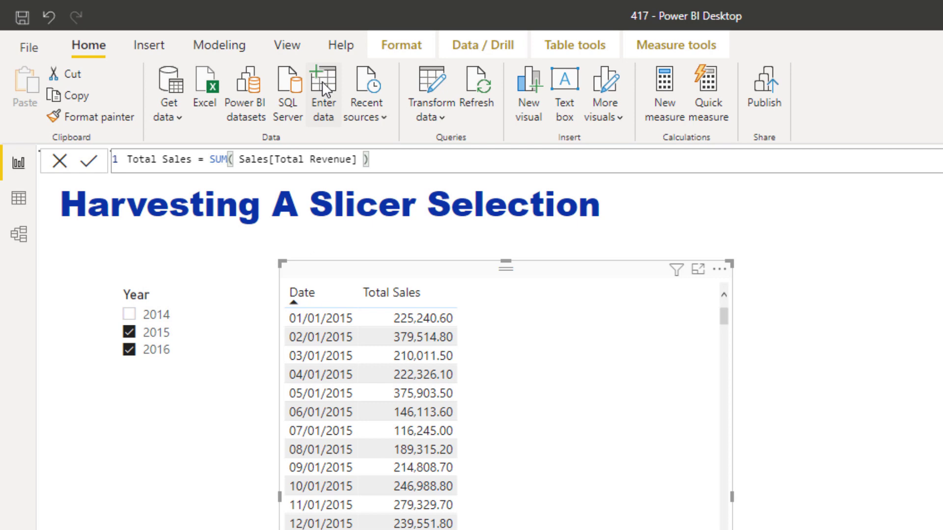
- Enter a Percentage Change table with a Percent Change column of 0.05, 0.1, 0.15, 0.2, 0.3 and load it
click(323, 93)
text(Per)
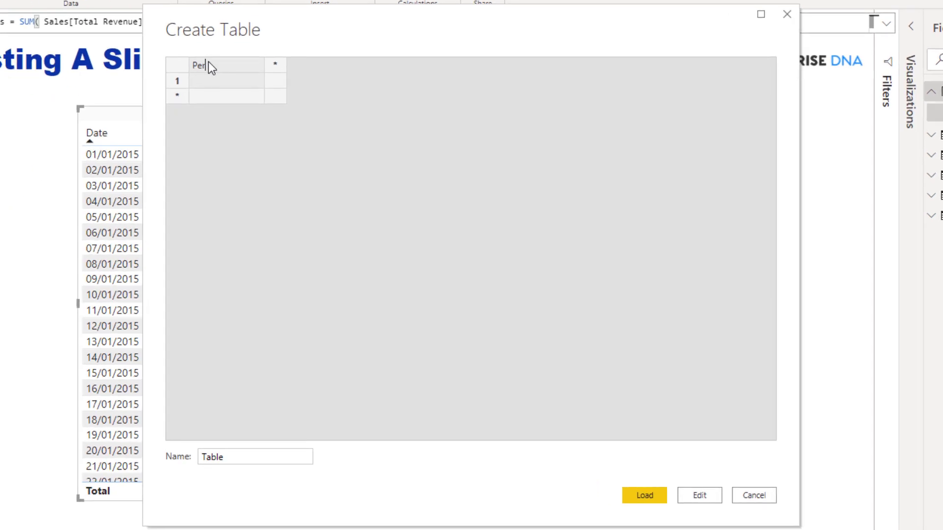
text(cent Chan)
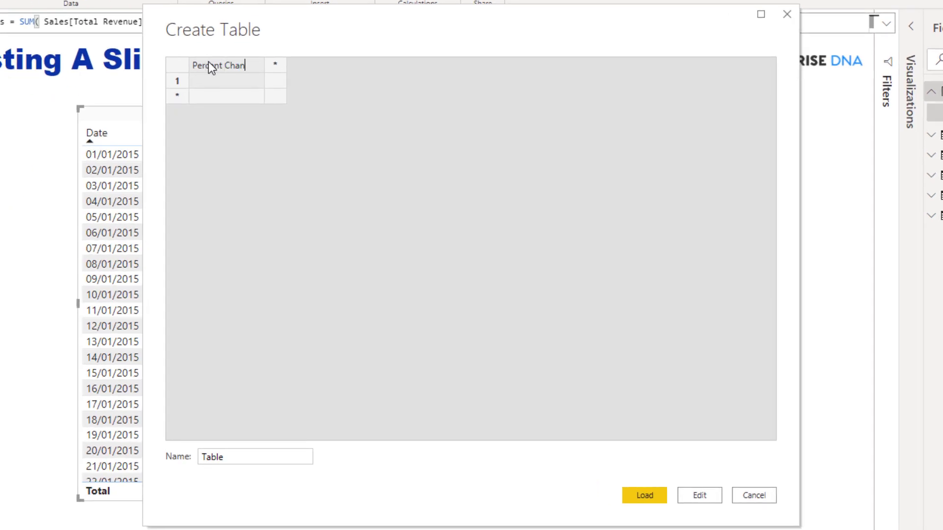
text(ge)
click(226, 80)
text(0)
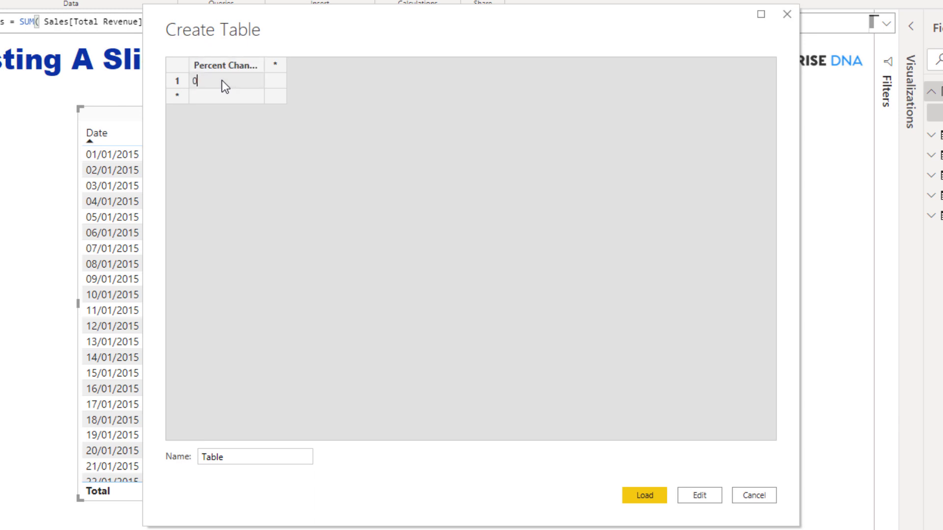
text(.05)
text(0.2)
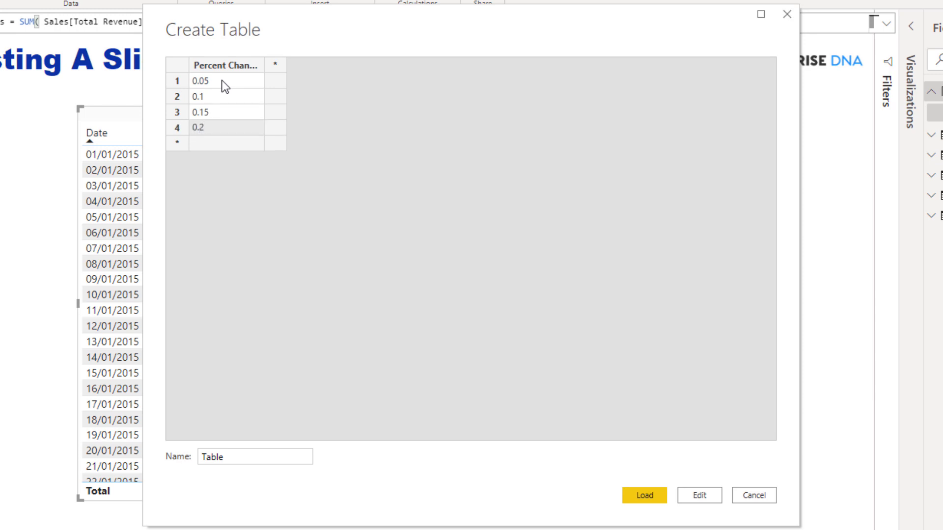
text(0.3)
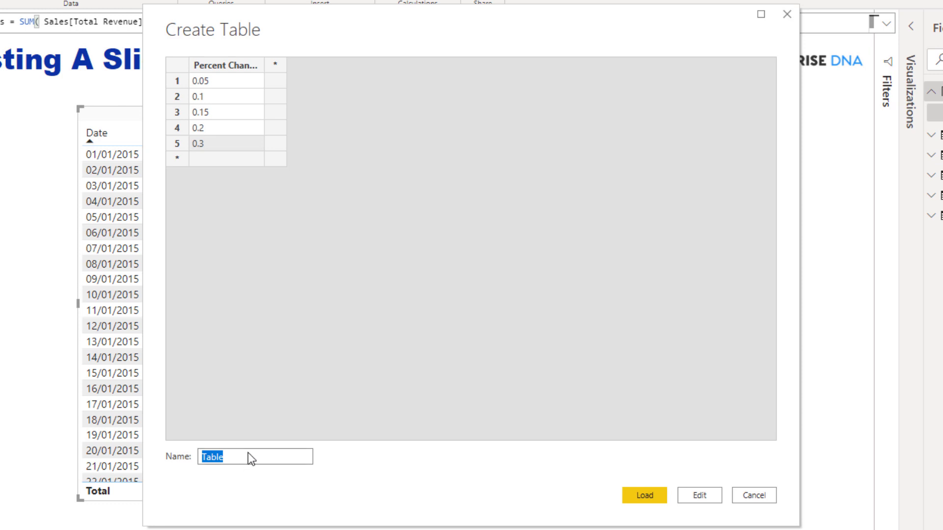
text(Per)
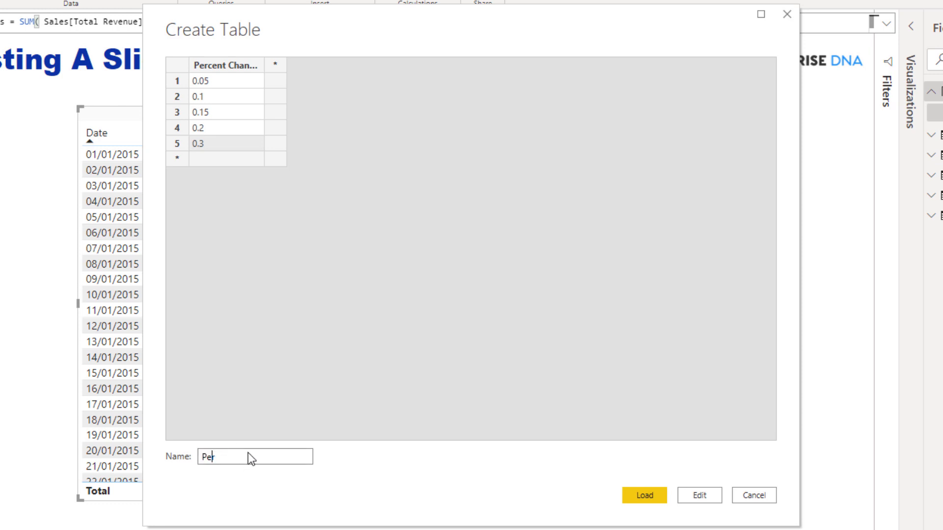
text(rcentage Change)
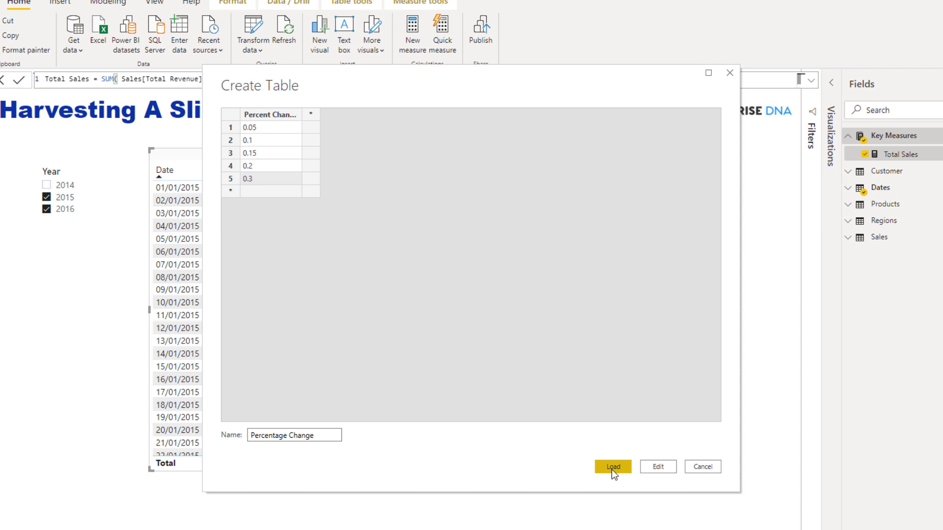
click(611, 467)
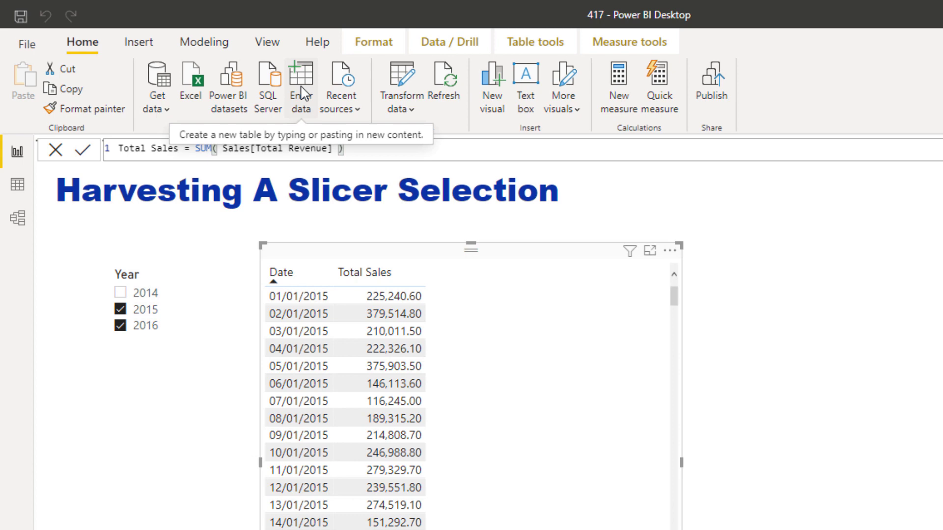
mouse_move(301, 90)
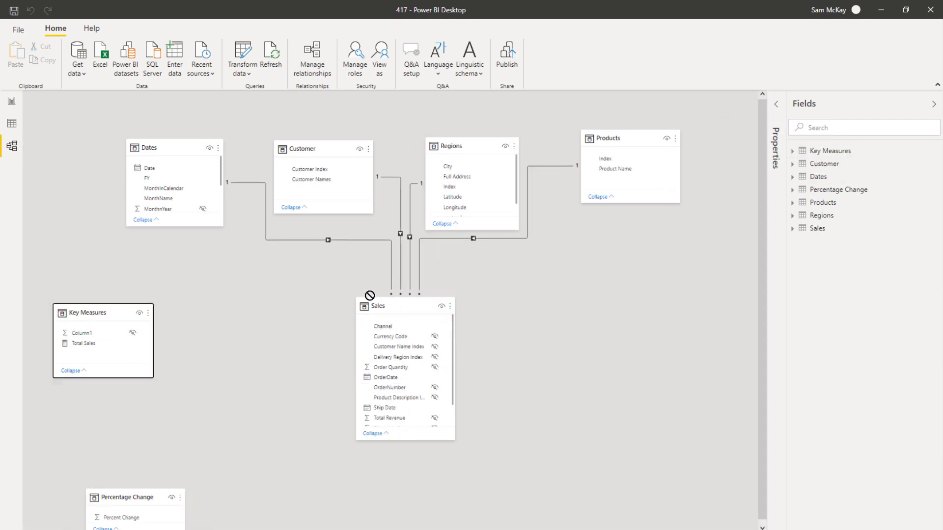
- Move the Key Measures table to the top right and shorten the Dates table card
drag(102, 312, 541, 256)
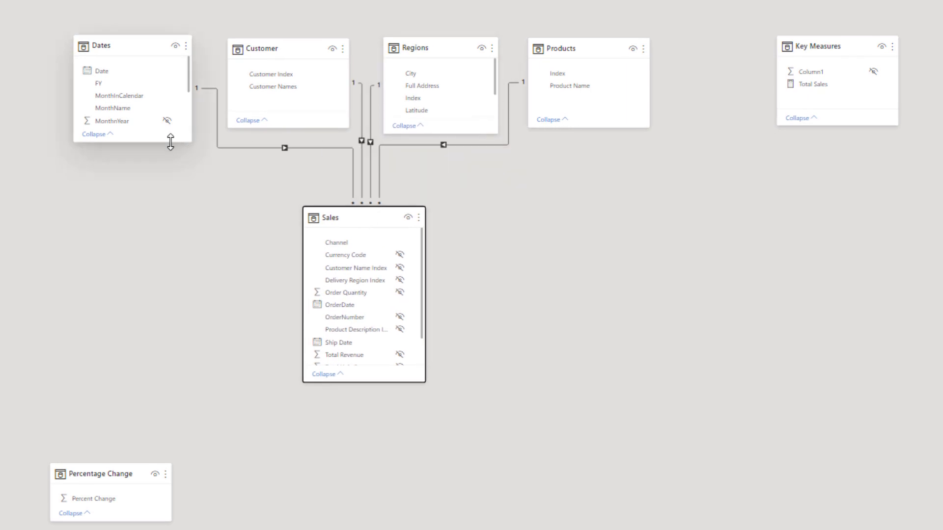
drag(170, 147, 170, 133)
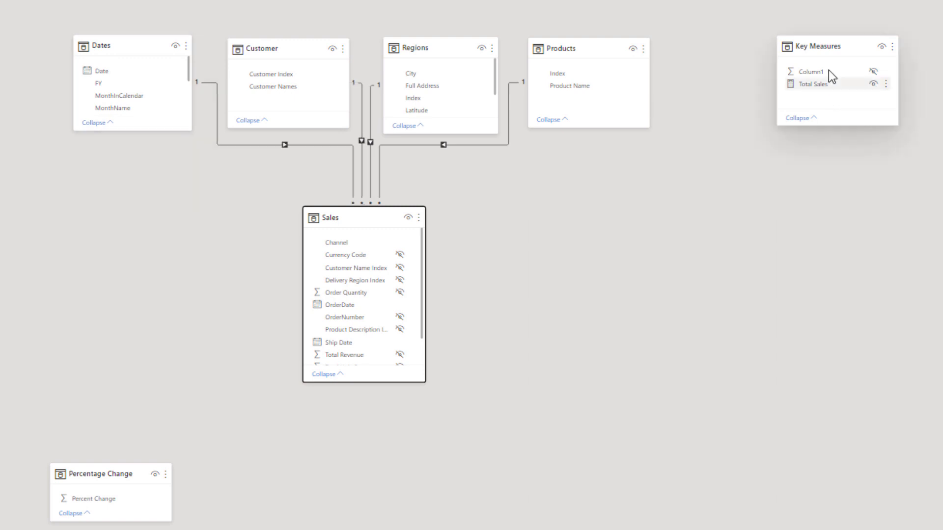
mouse_move(108, 483)
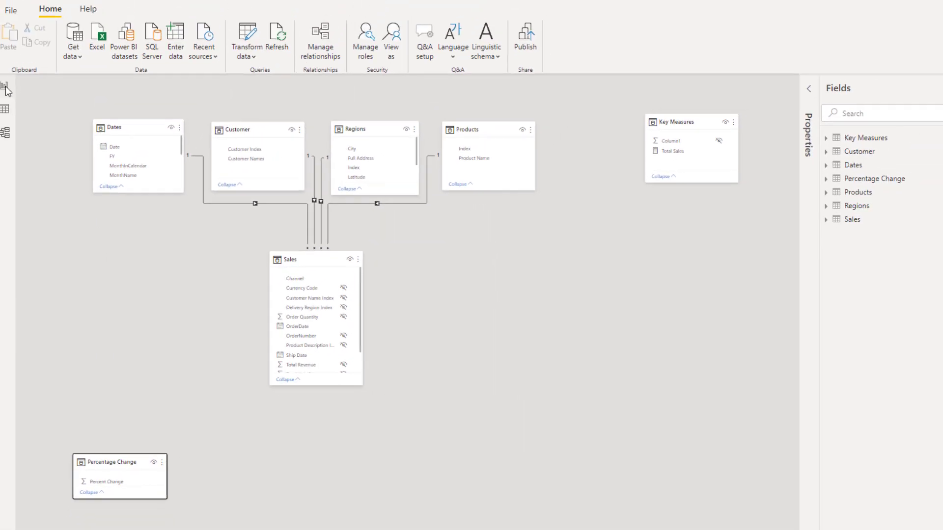
- Add Percent Change to the report page as a slicer beside the sales table
click(6, 109)
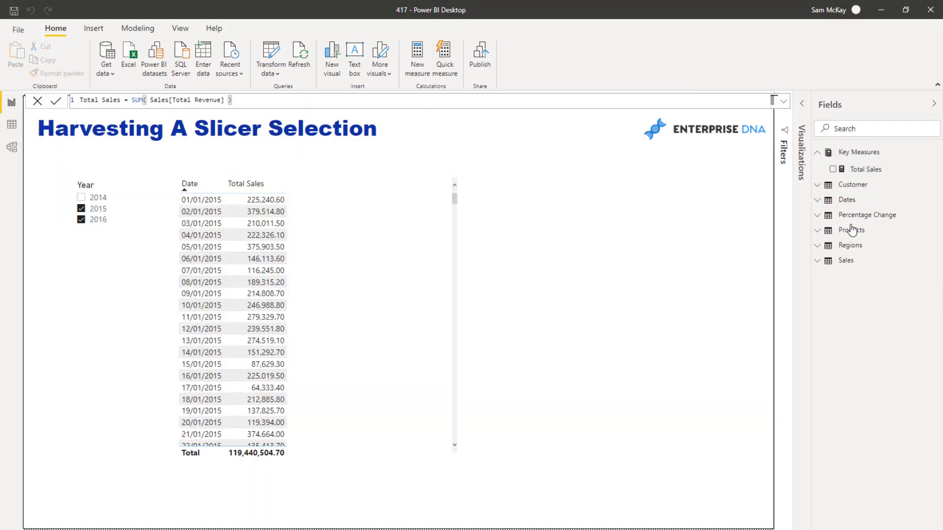
click(867, 215)
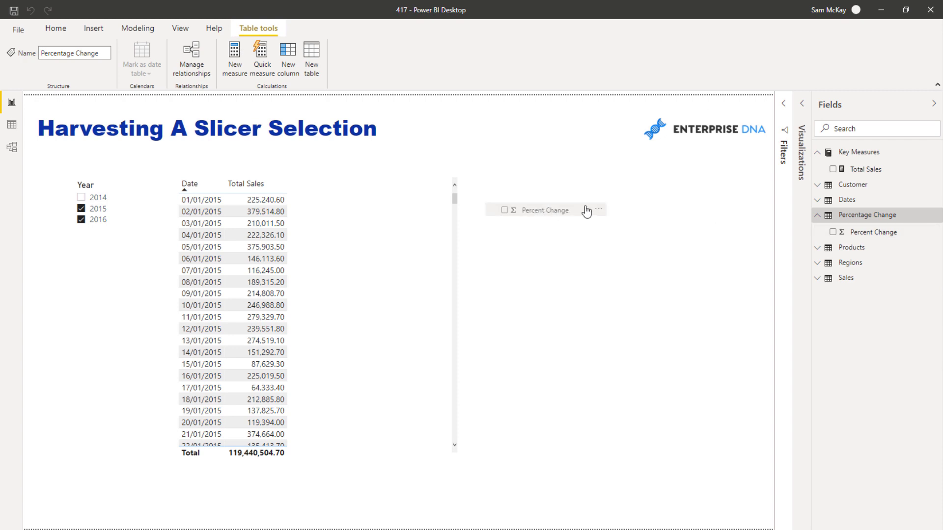
click(504, 210)
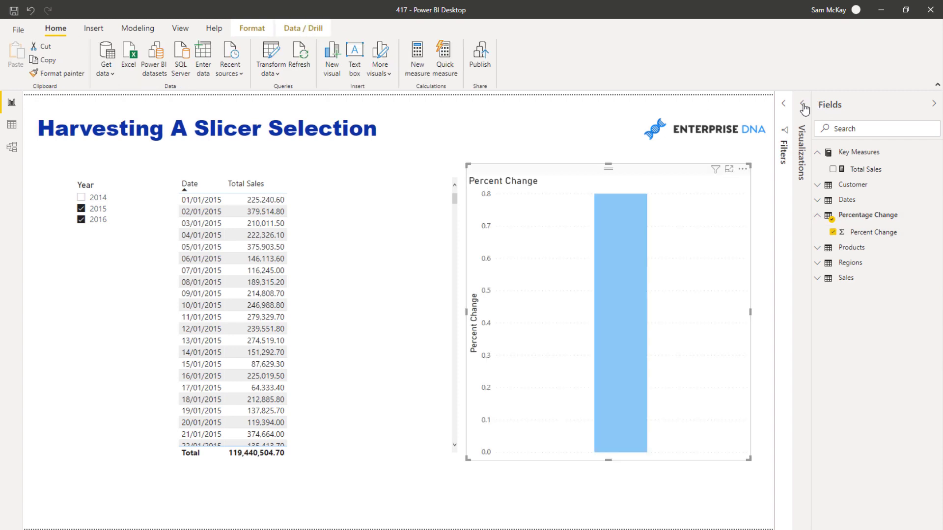
click(784, 103)
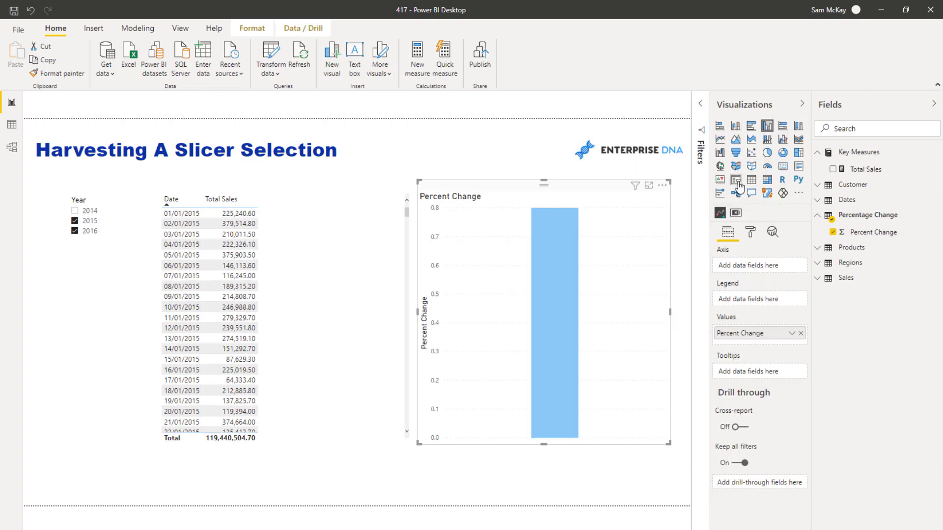
click(736, 182)
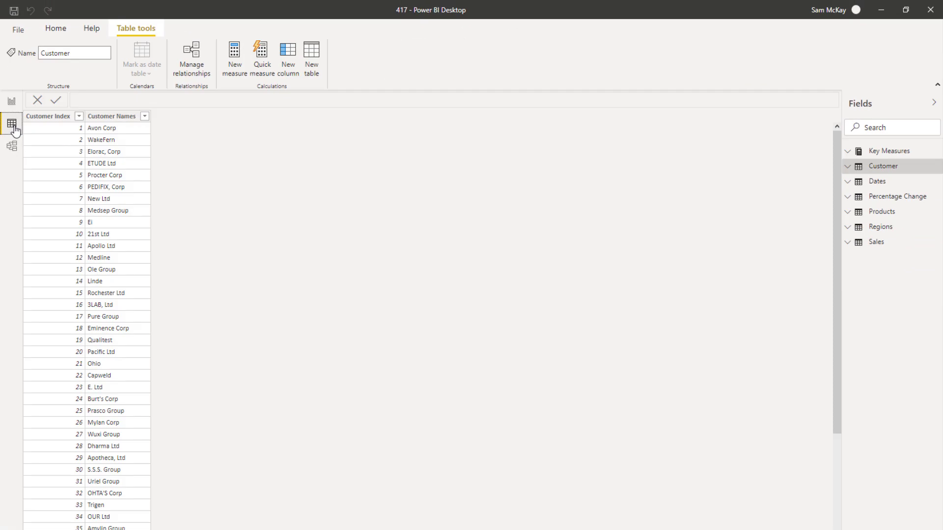
- Format the Percent Change column as a percentage with 0 decimal places
click(901, 197)
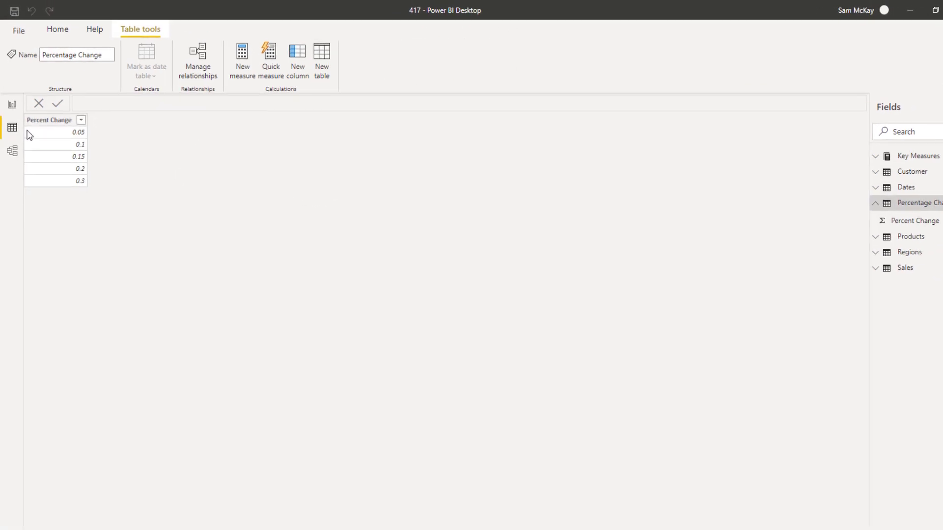
click(49, 120)
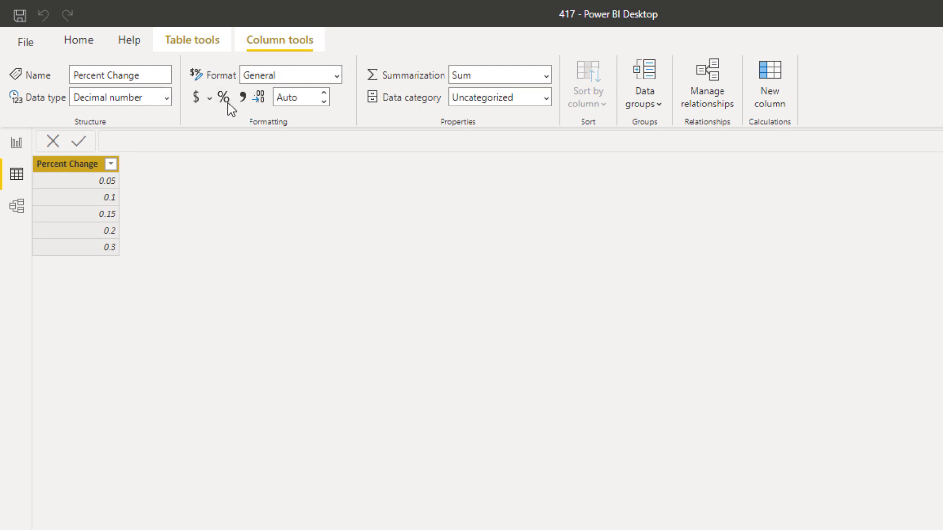
click(223, 97)
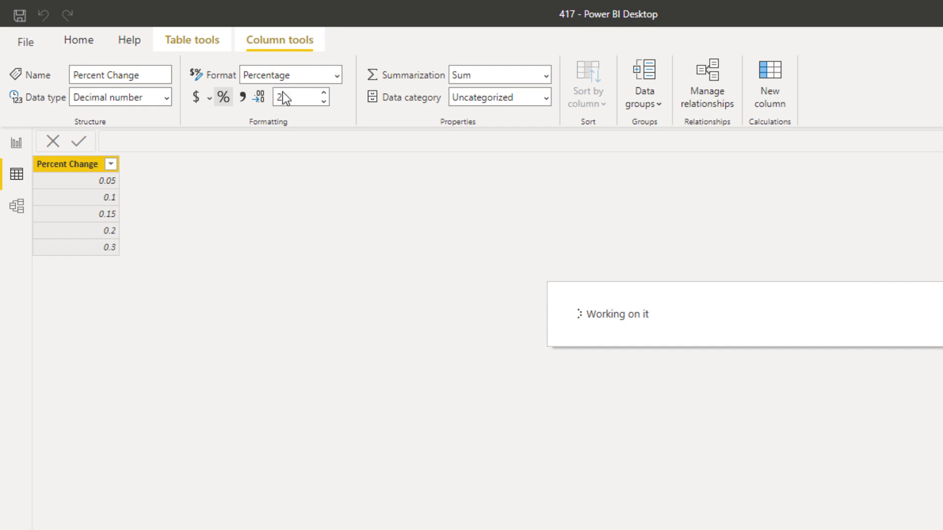
text(0)
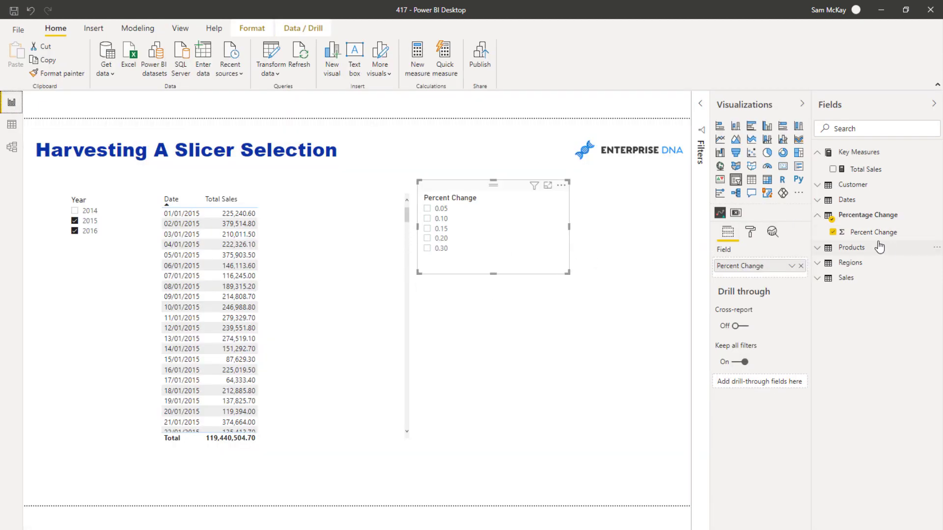
- Refresh Percent Change in the slicer, enlarge its item text, and select 15%
click(873, 231)
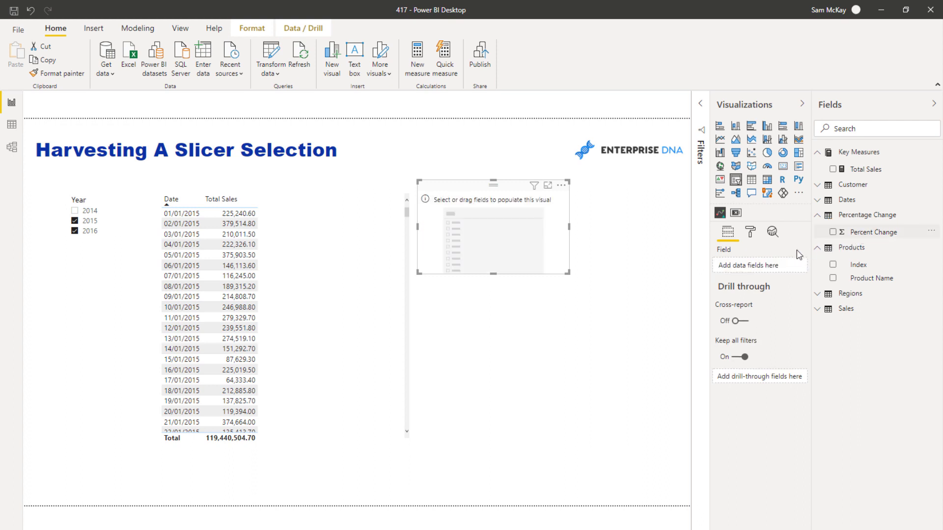
click(831, 232)
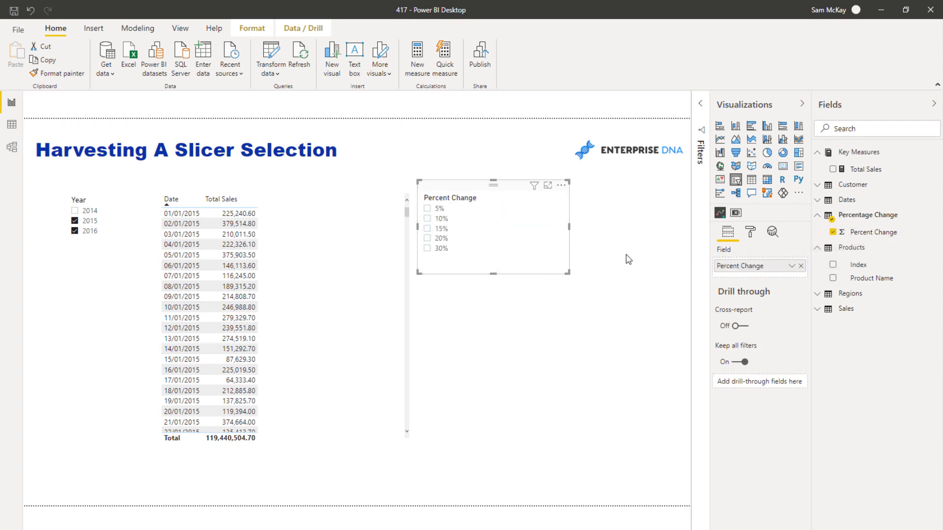
click(750, 232)
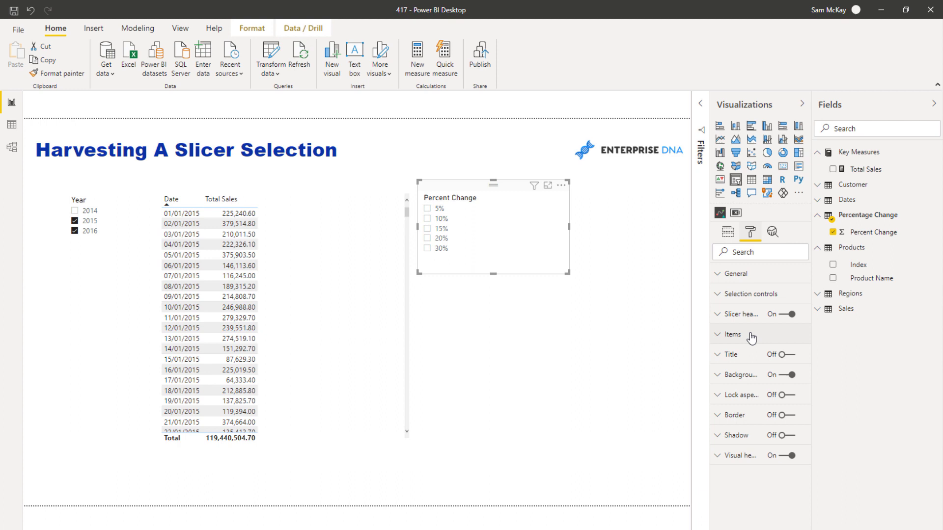
click(732, 337)
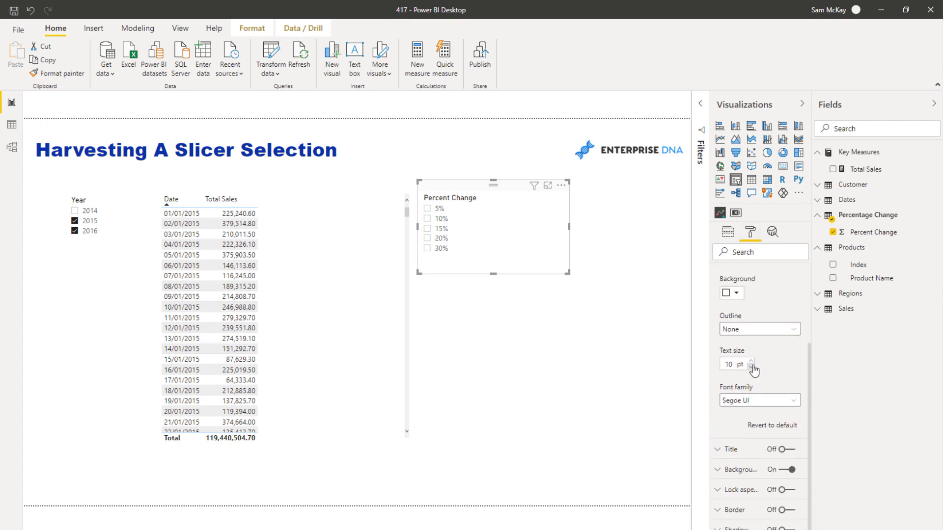
click(750, 361)
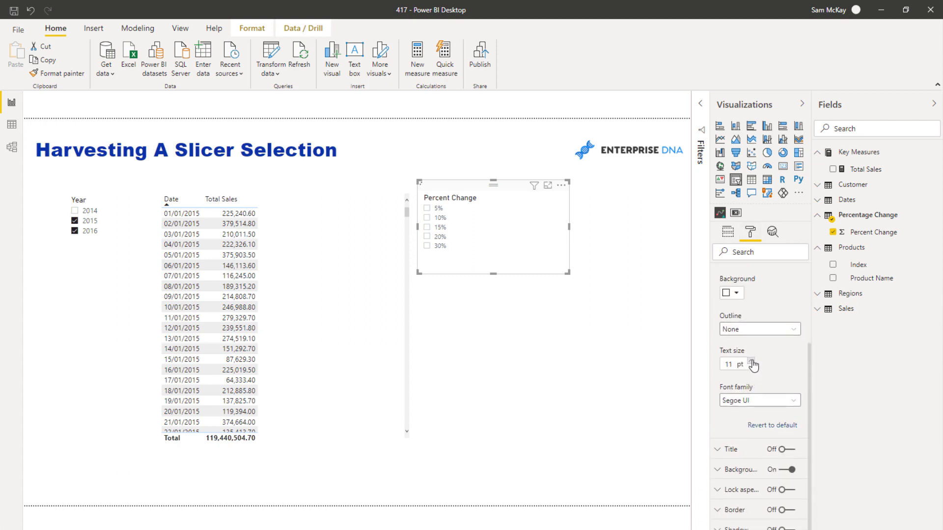
click(752, 361)
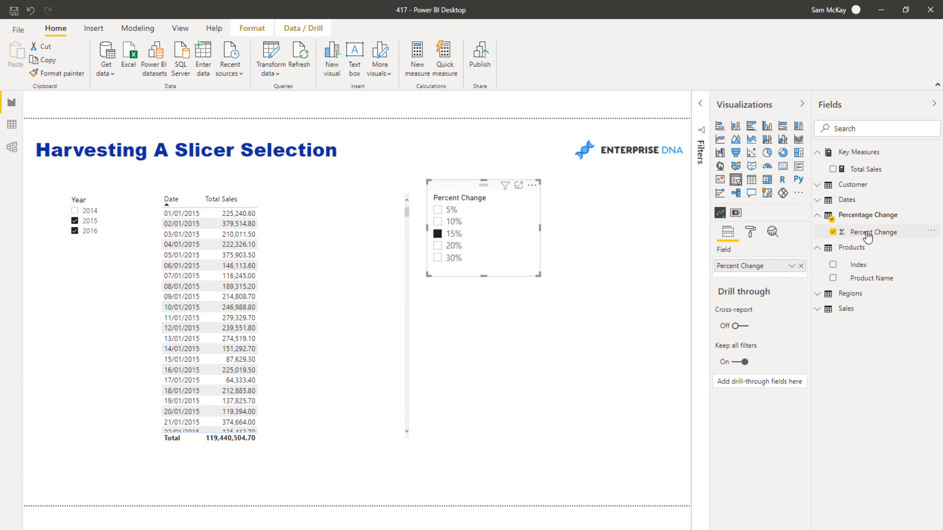
mouse_move(864, 234)
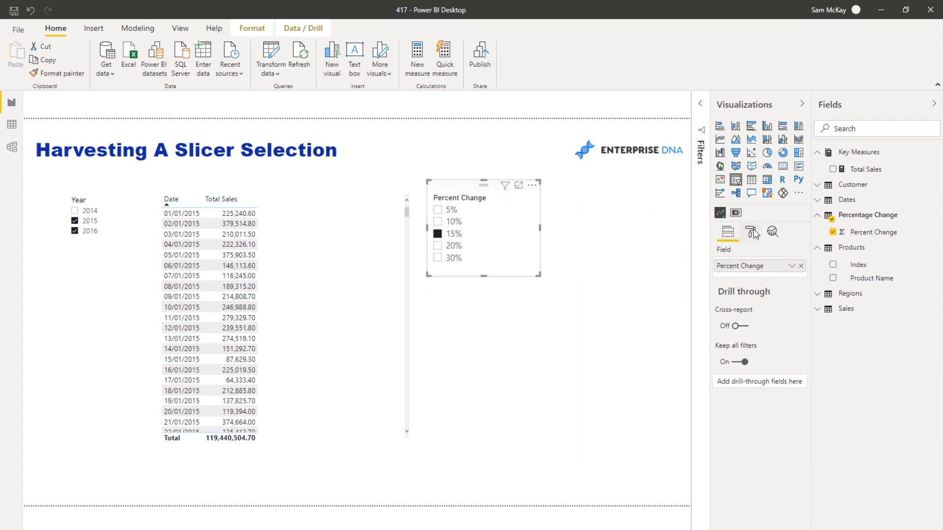
click(752, 232)
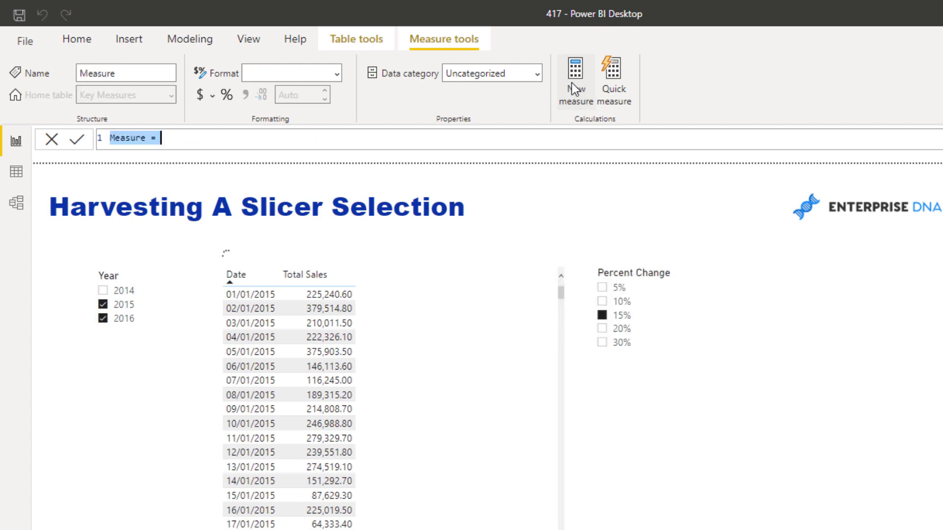
- Write the measure % Change = SELECTEDVALUE('Percentage Change'[Percent Change], 0)
text(P)
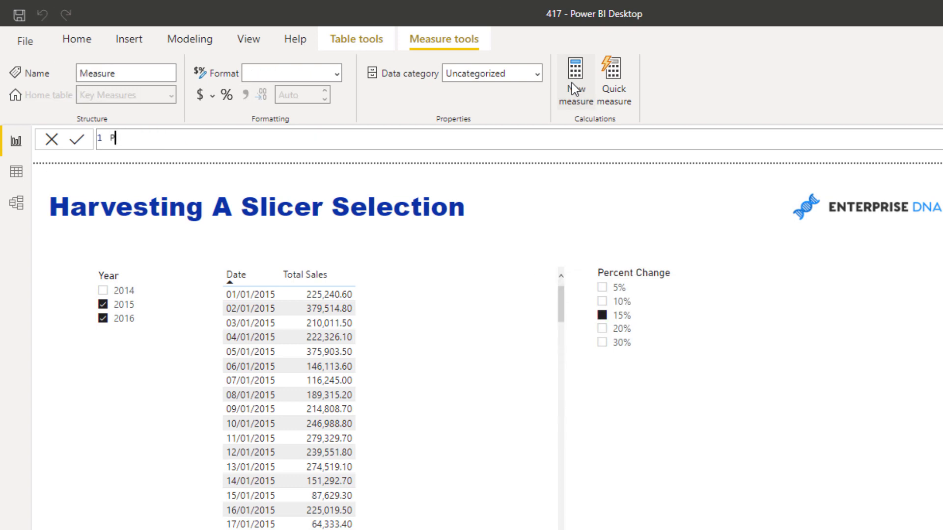
text(% Change)
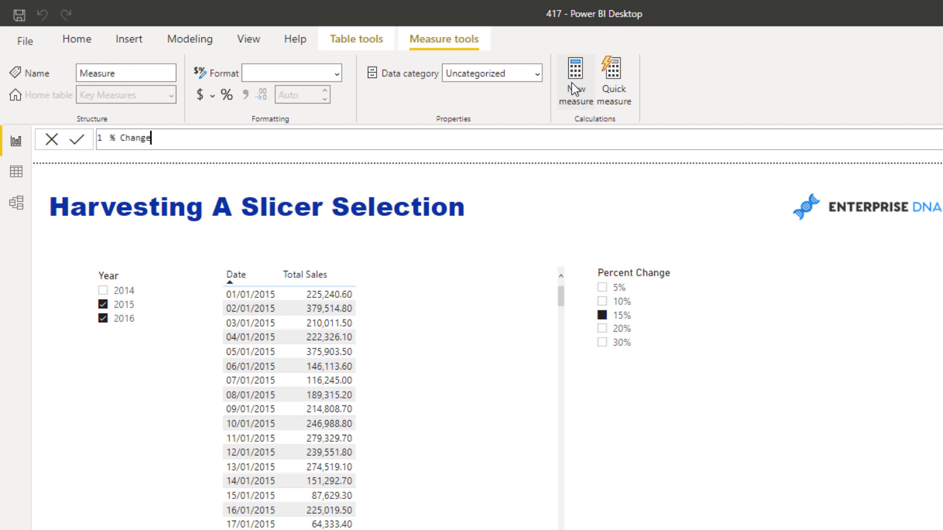
text(=)
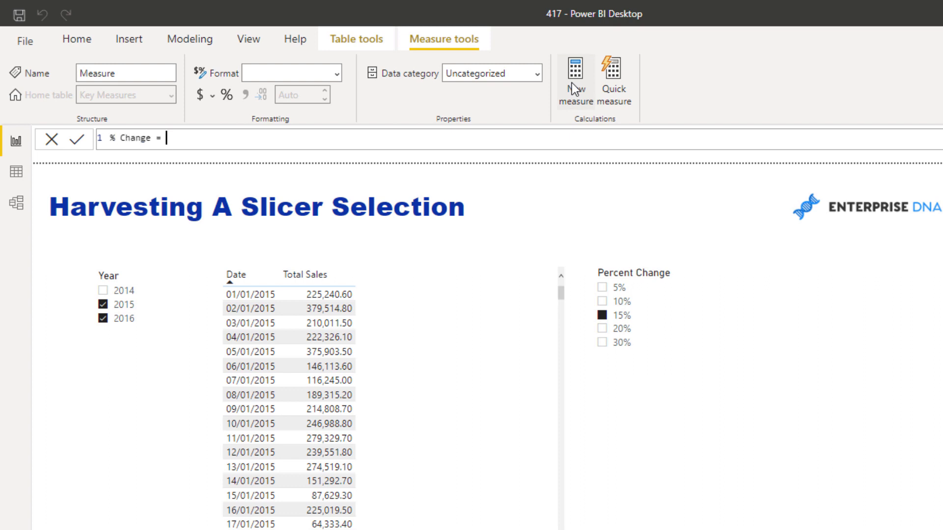
text(SELECTEDVALUE()
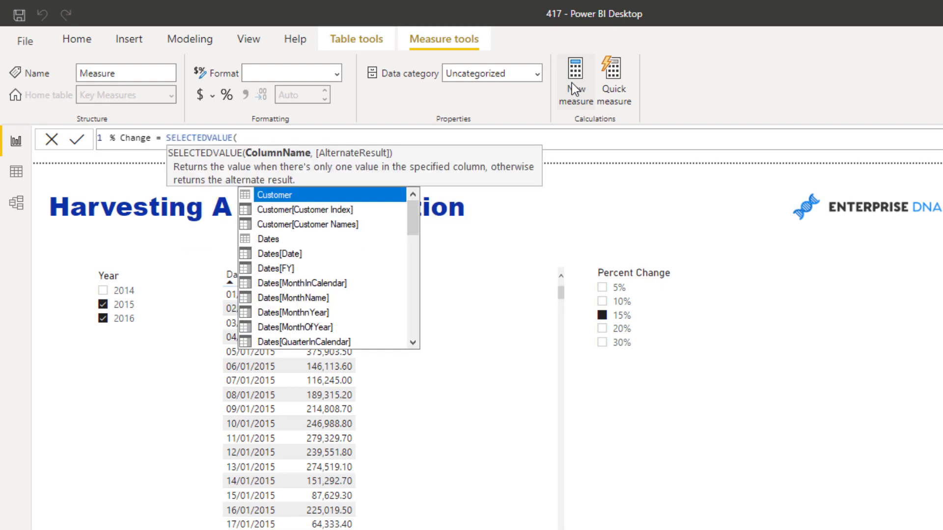
text(Percentage Change'[Percent Change)
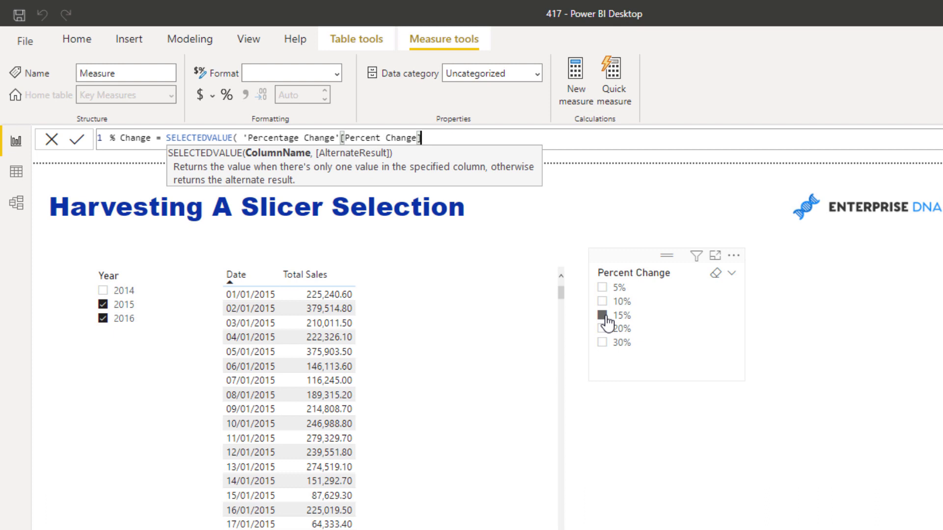
click(602, 315)
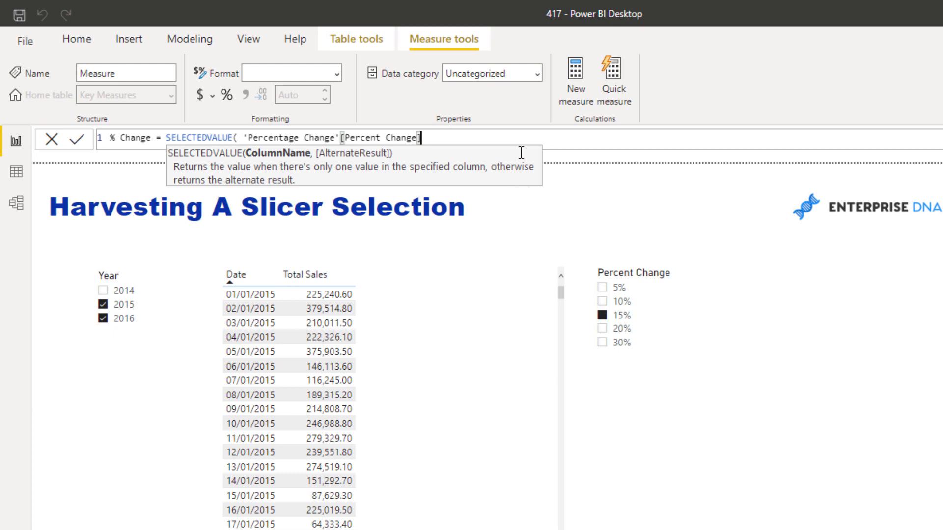
text(,)
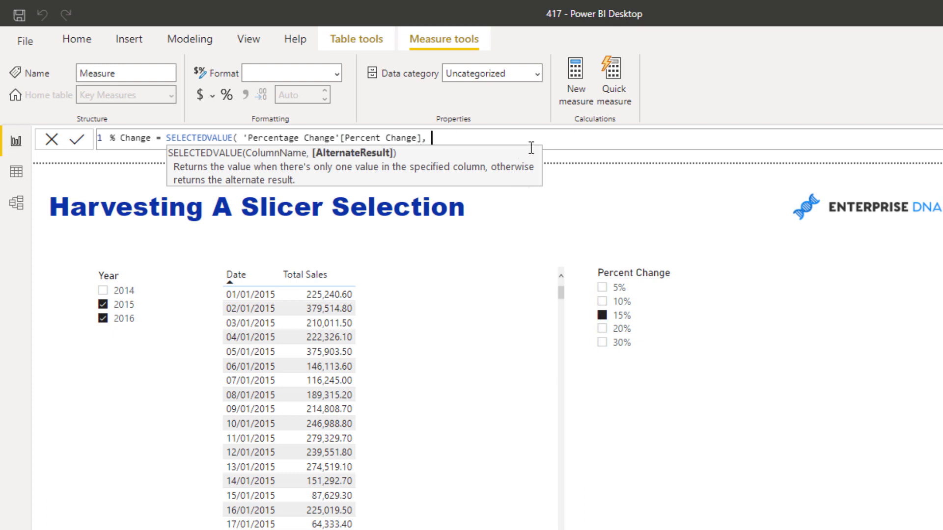
text(0 ))
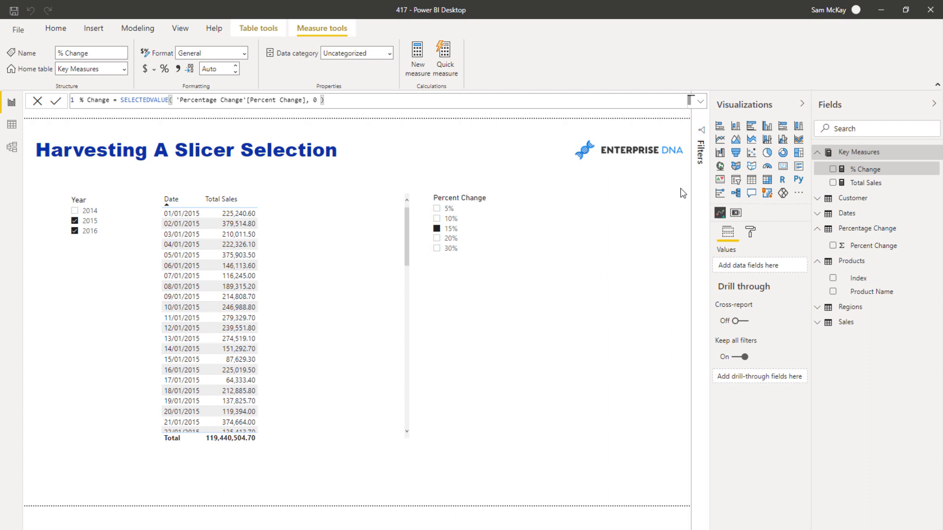
mouse_move(871, 185)
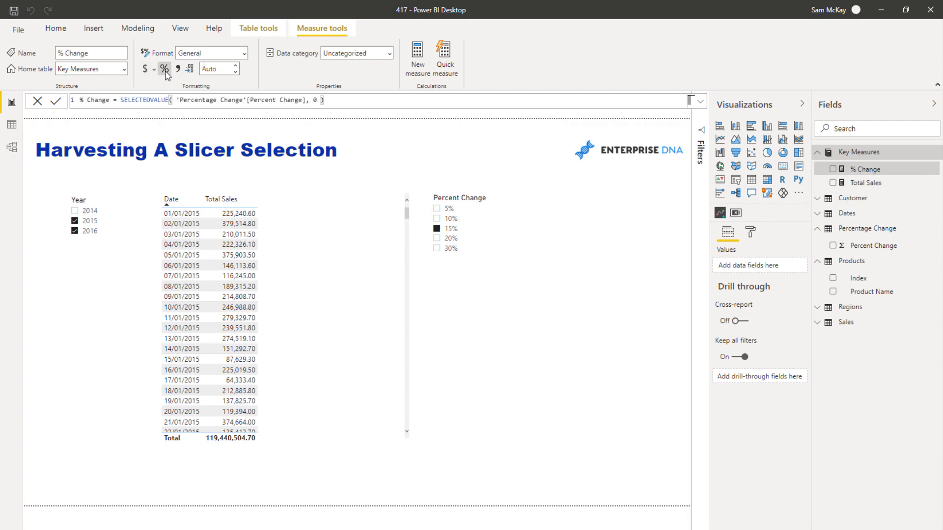
- Format % Change as a percentage and add it to the report as a card showing 15%
click(164, 69)
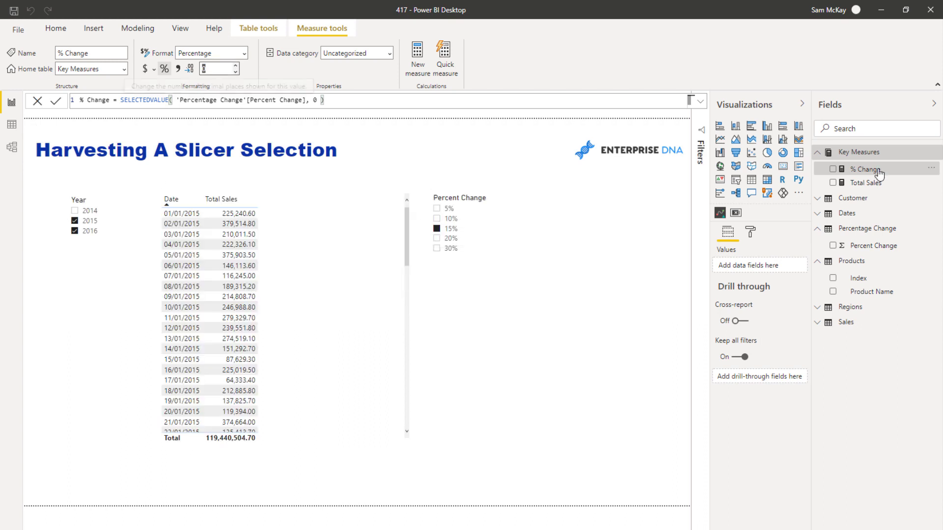
click(832, 169)
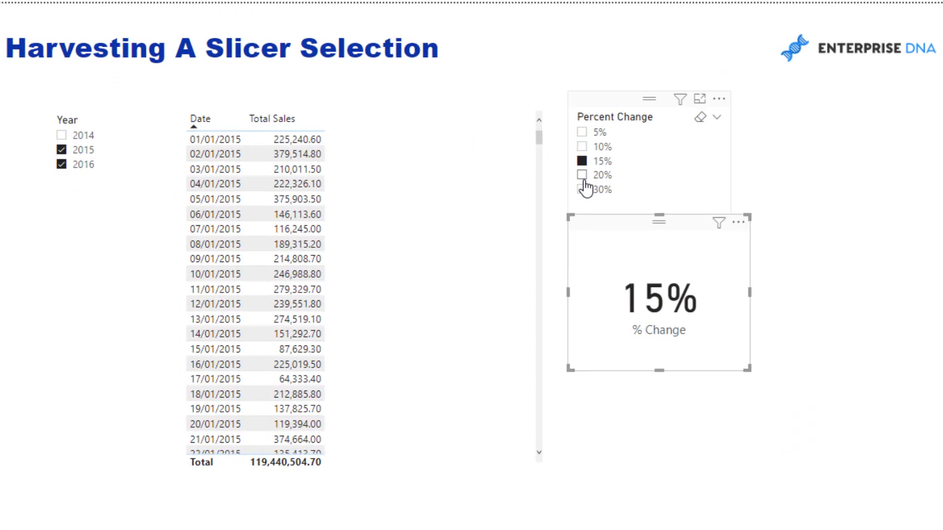
- Try 20% and 10% in the slicer, then settle on 15% so the card and table show 15%
click(582, 174)
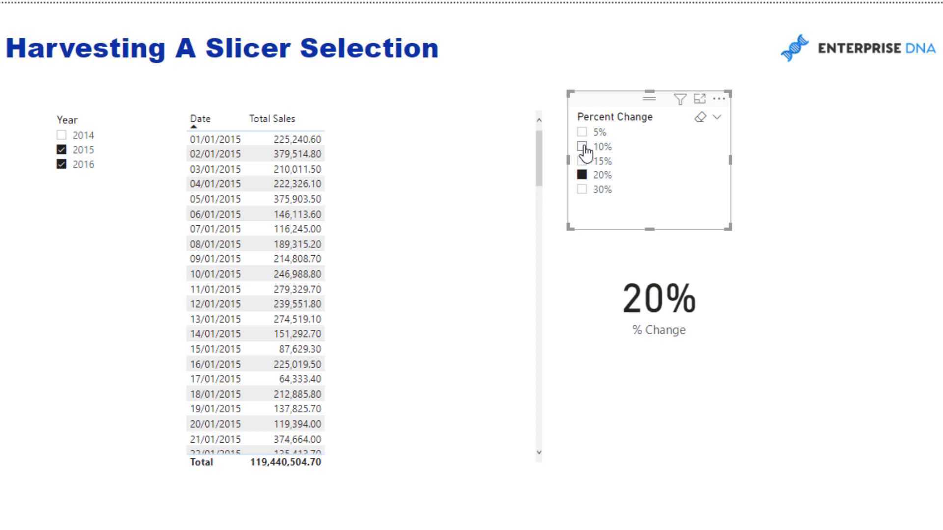
click(580, 147)
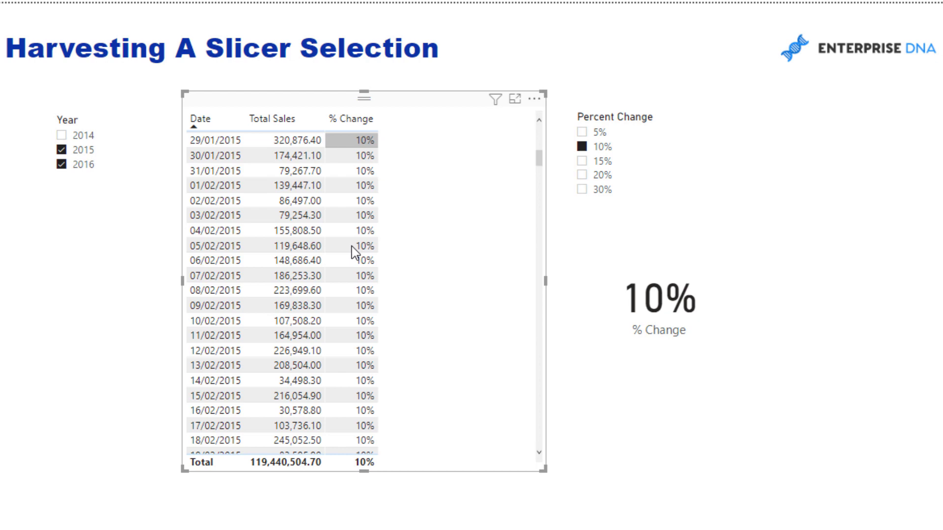
scroll(down, 3)
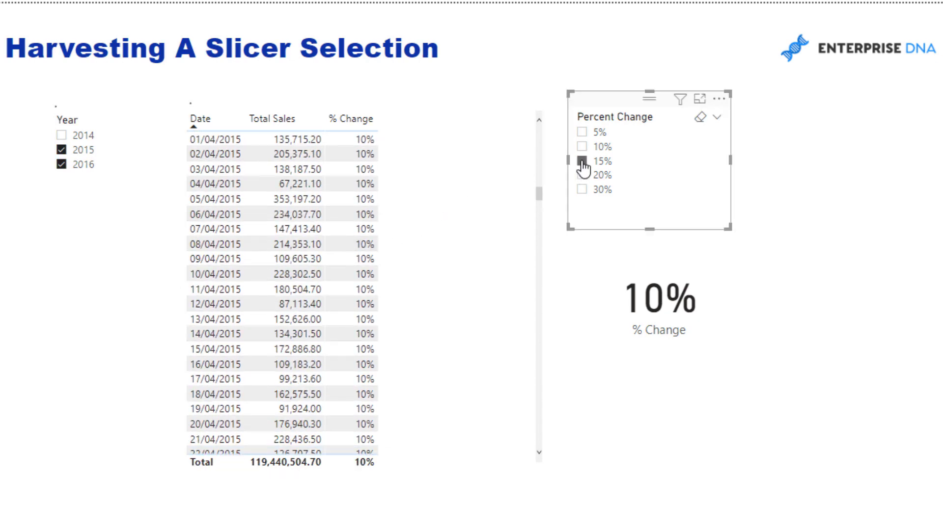
click(581, 160)
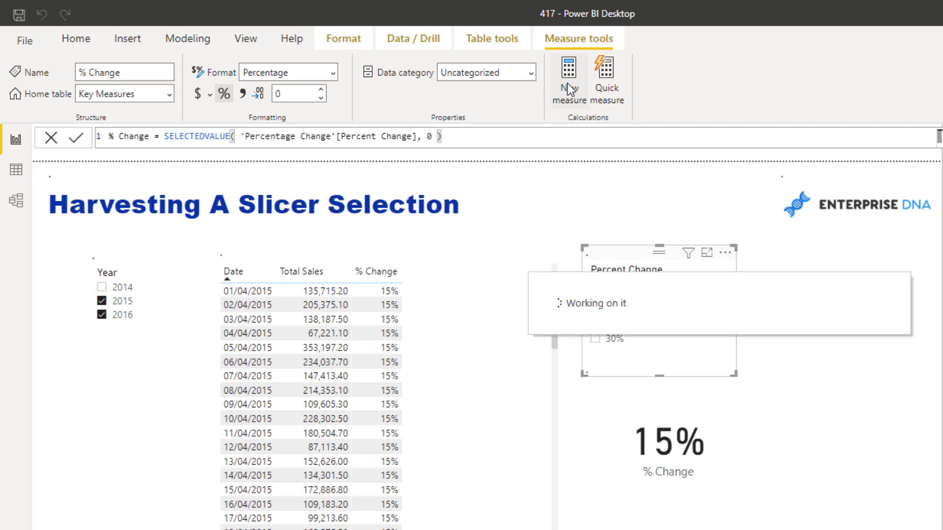
- Write the measure Scenario Sales = [Total Sales] * (1 + [% Change]) for the sales table
click(566, 81)
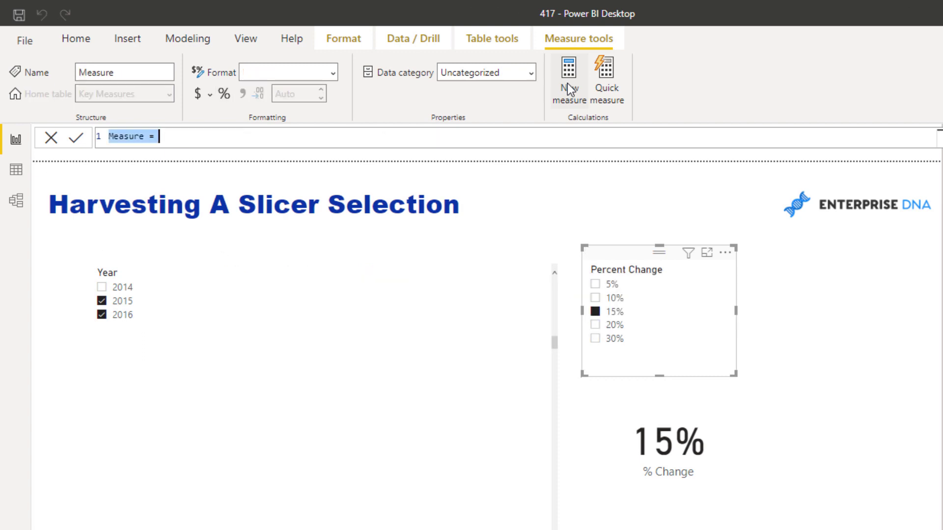
text(Scenario)
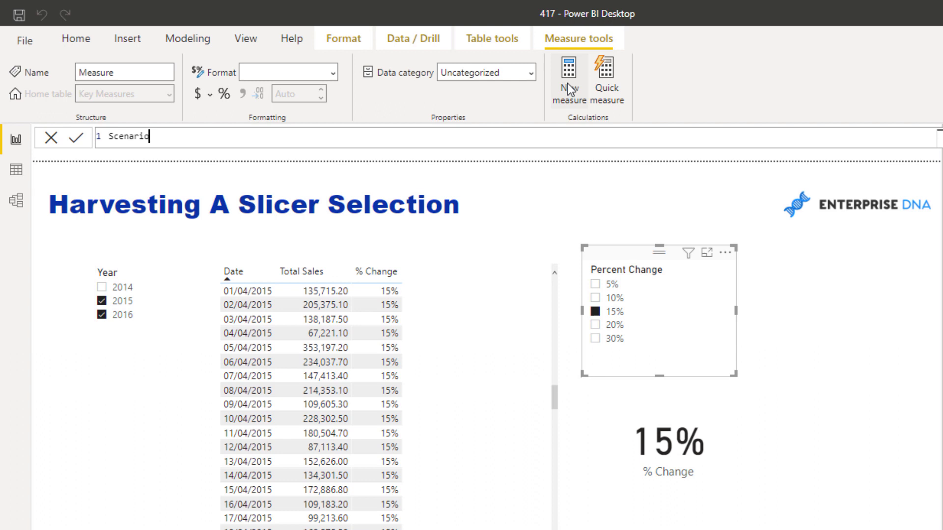
text(Sales)
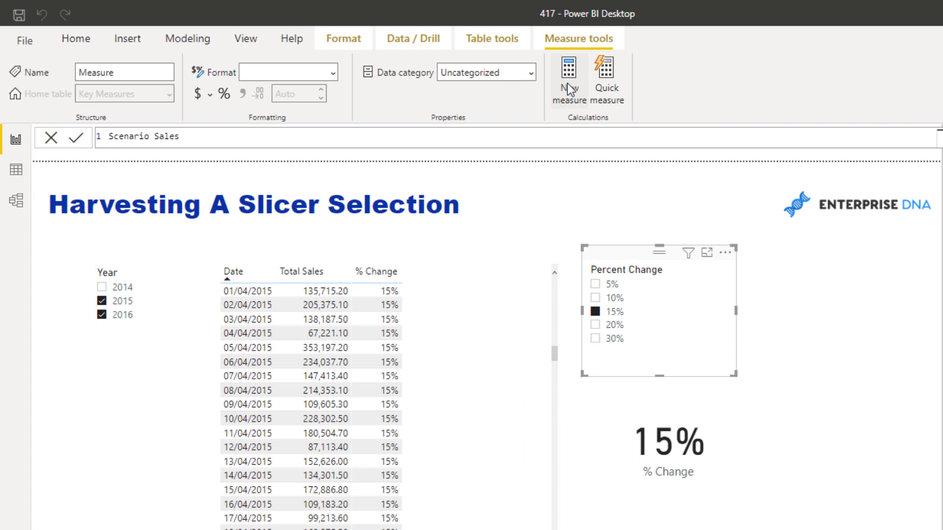
text(-)
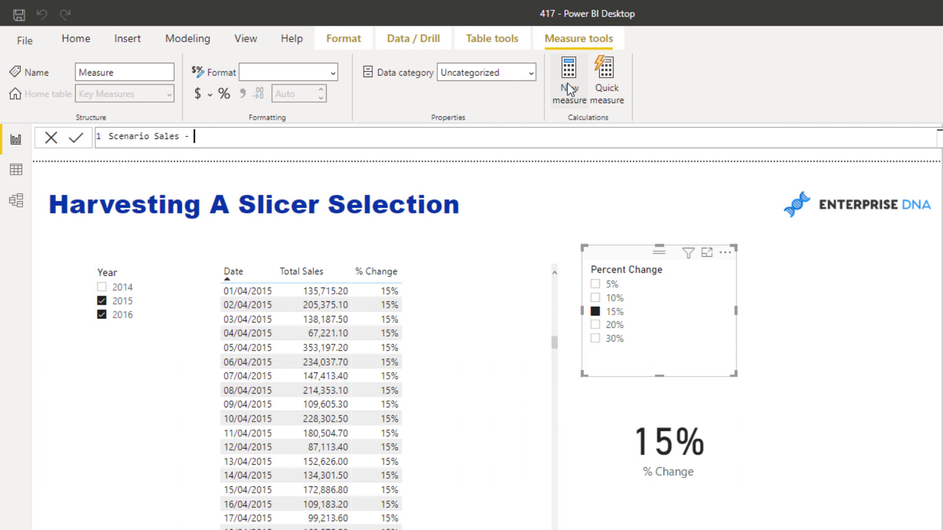
text(=)
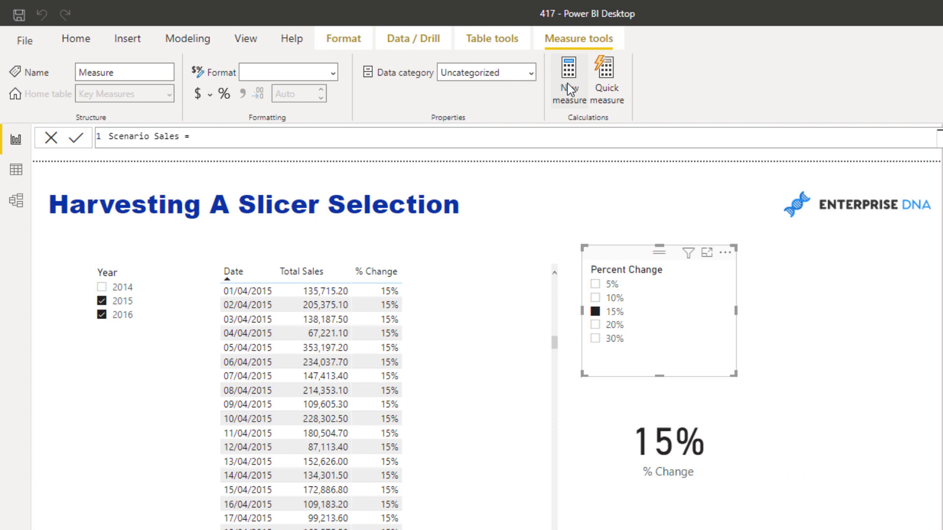
text(T)
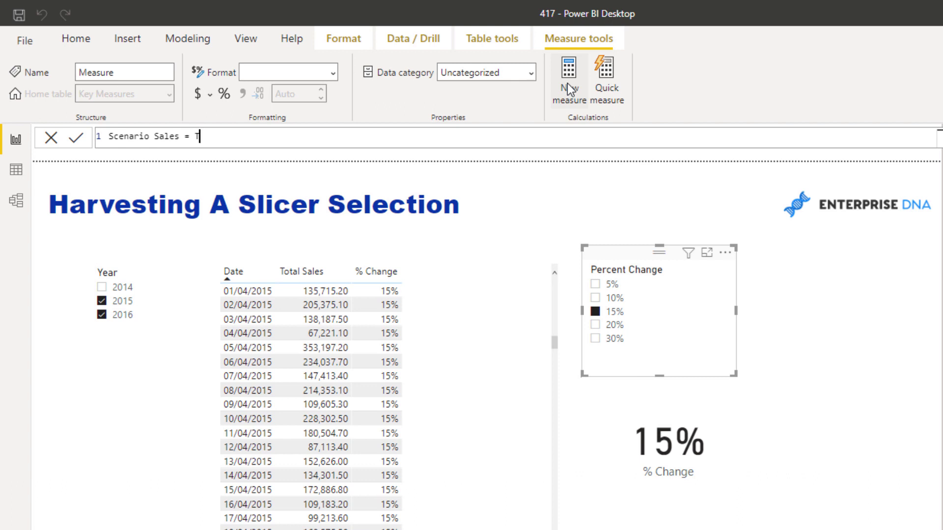
text(otal Sales] *)
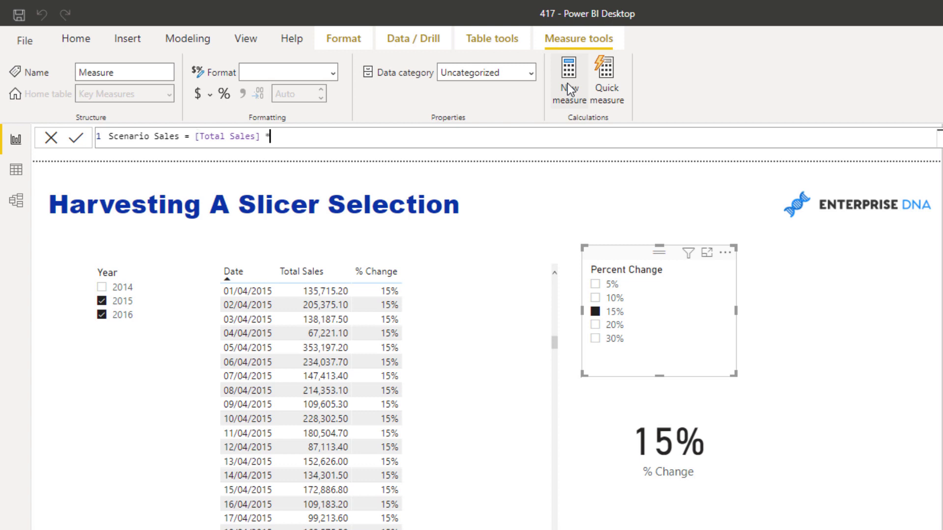
text((1)
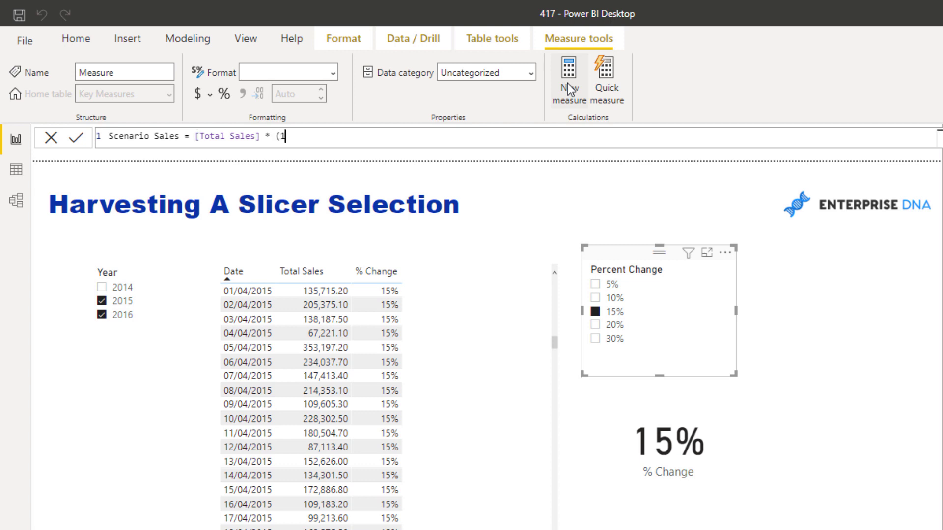
text(+)
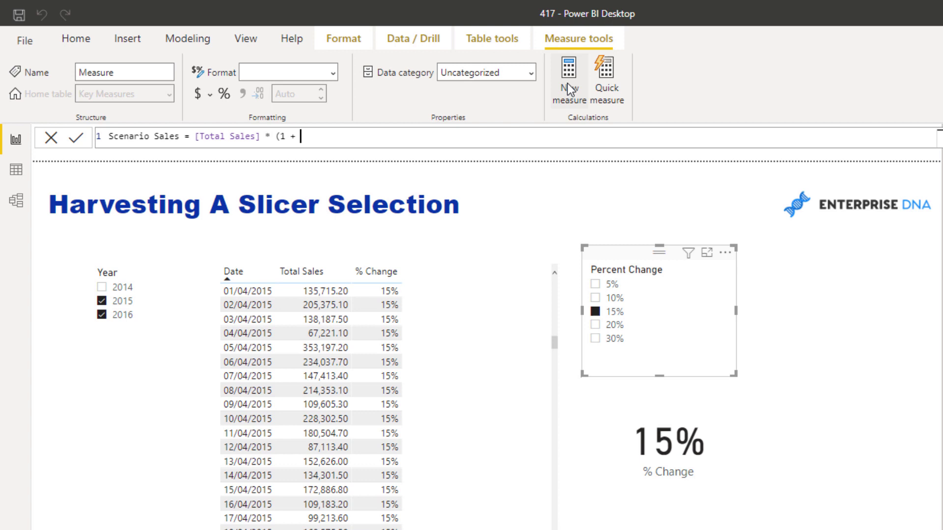
text([% Change])
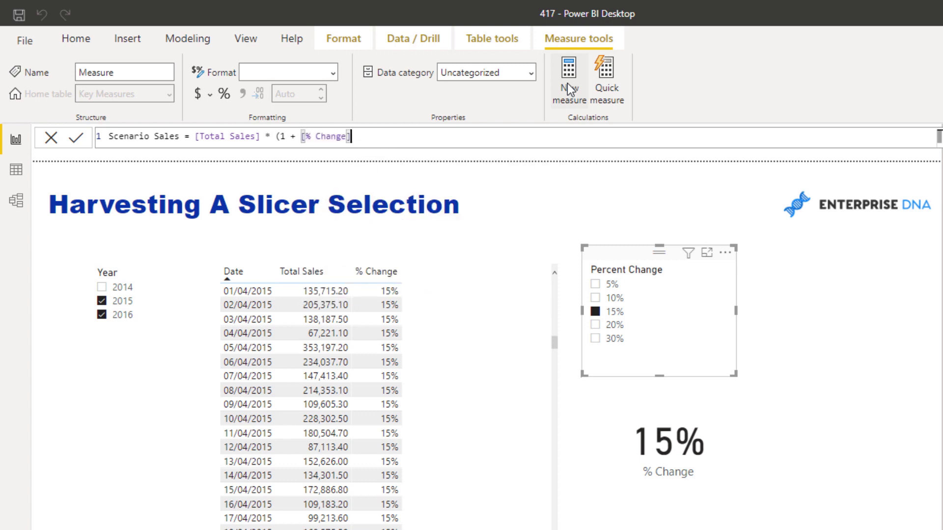
text())
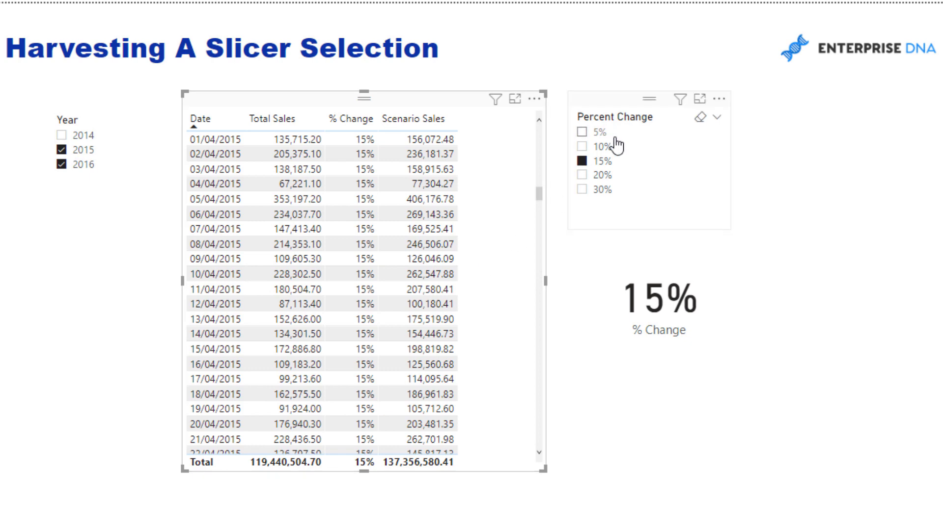
mouse_move(611, 145)
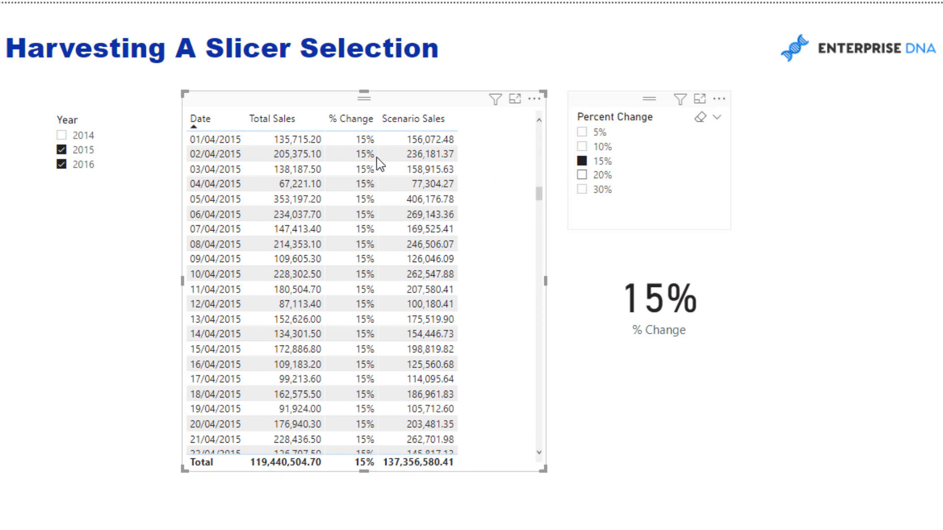
- Try 20%, 30% and 15% in the Percent Change slicer, then settle on 10% (131,384,555.17 total)
click(581, 175)
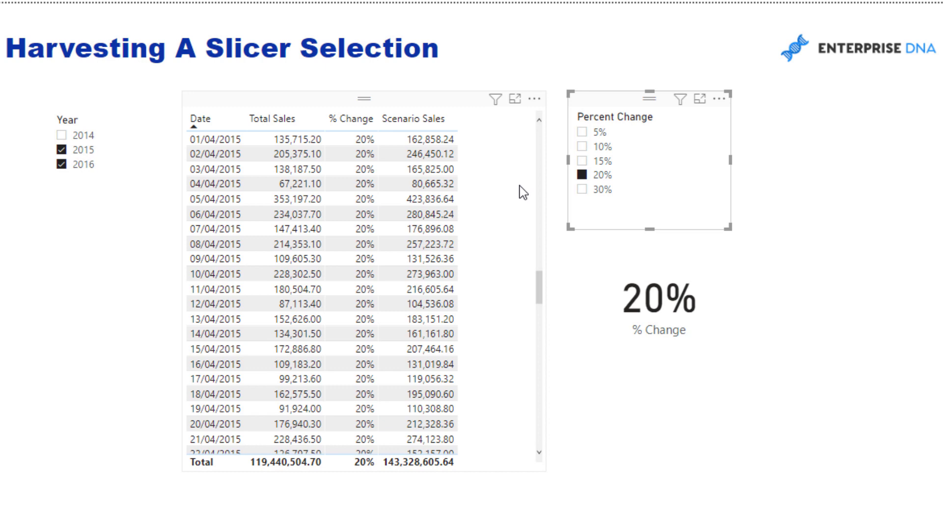
click(583, 189)
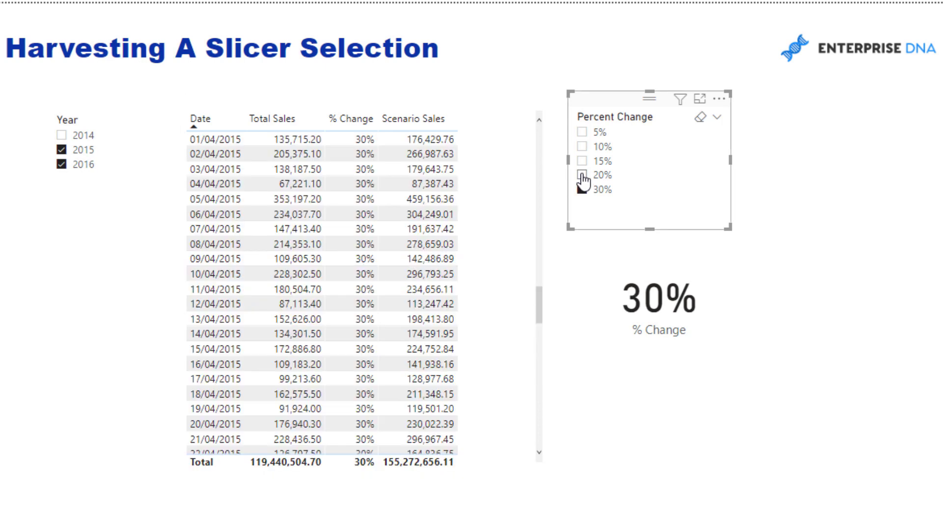
click(582, 146)
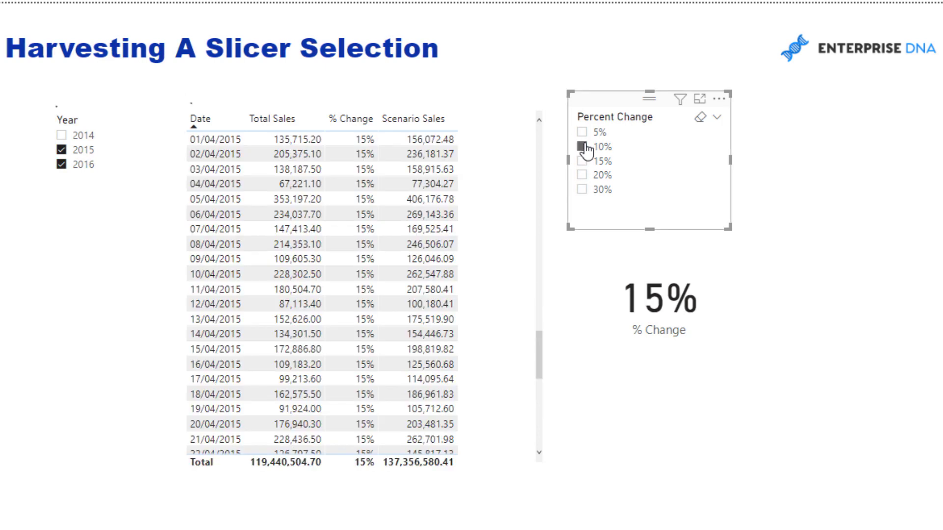
click(582, 147)
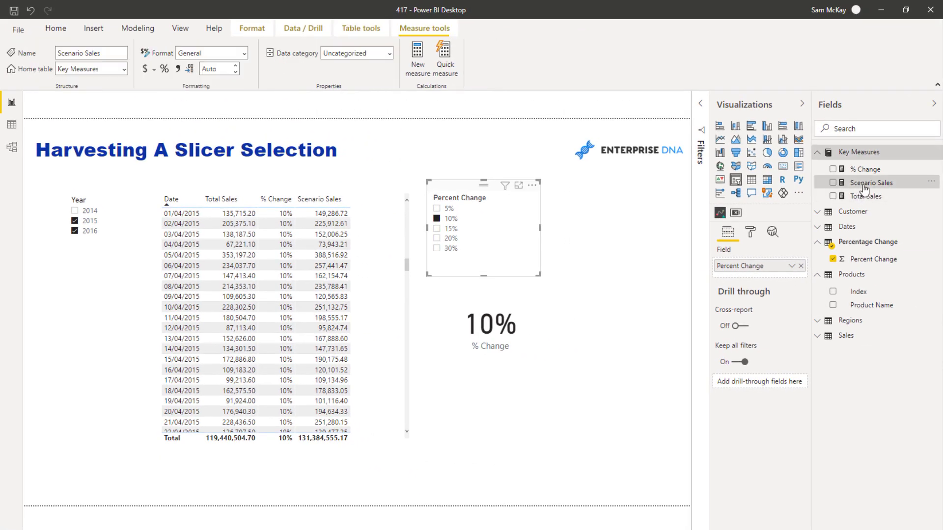
- Show the Scenario Sales formula, then the % Change formula with SELECTEDVALUE highlighted
click(871, 183)
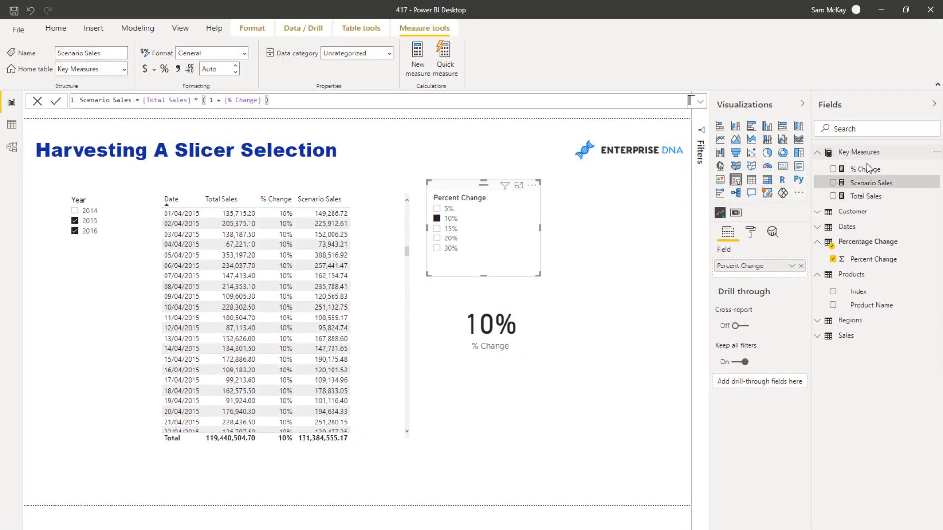
click(866, 169)
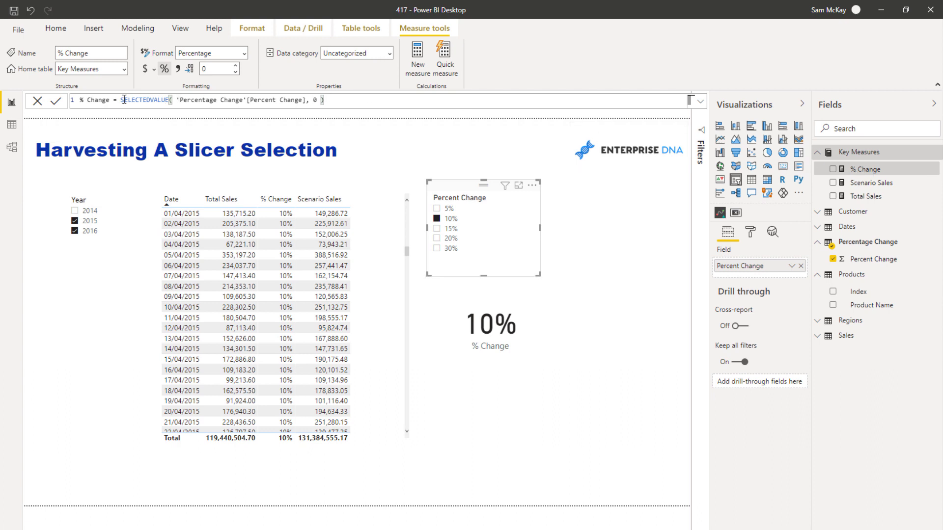
double_click(146, 101)
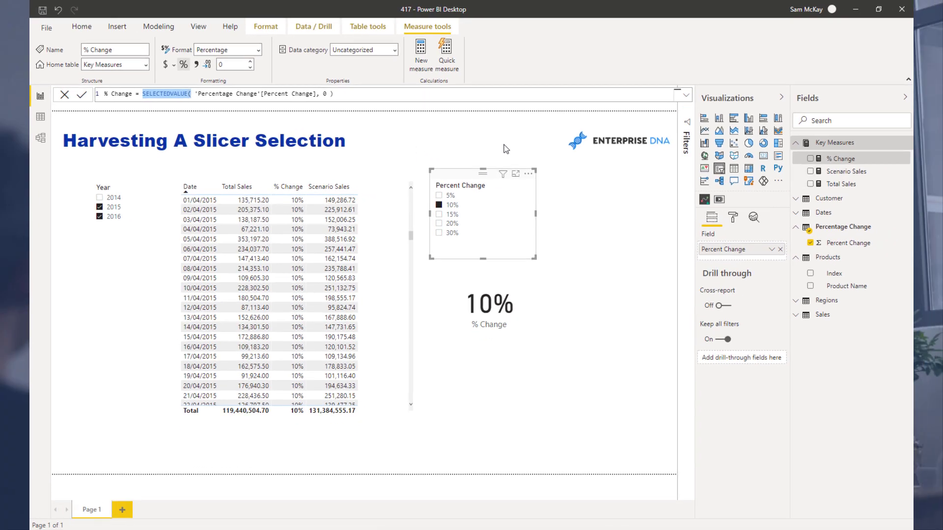
mouse_move(509, 149)
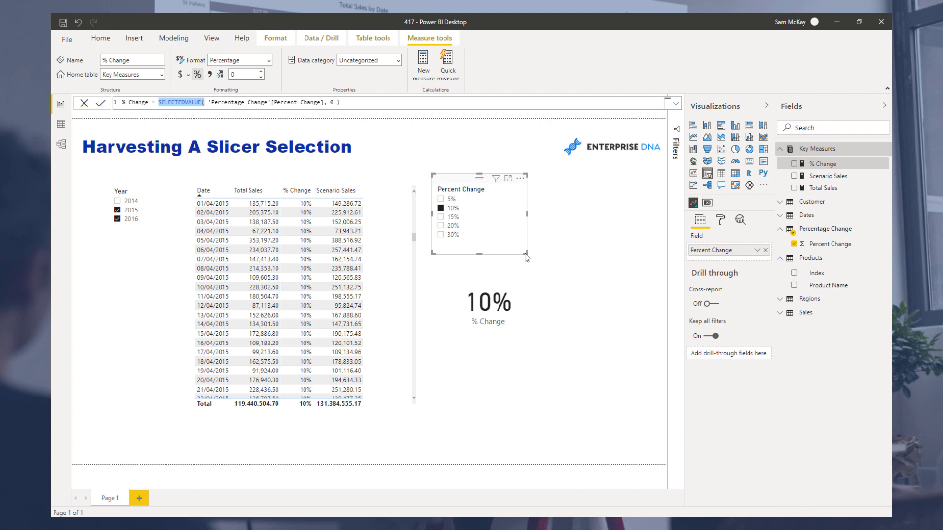
mouse_move(523, 252)
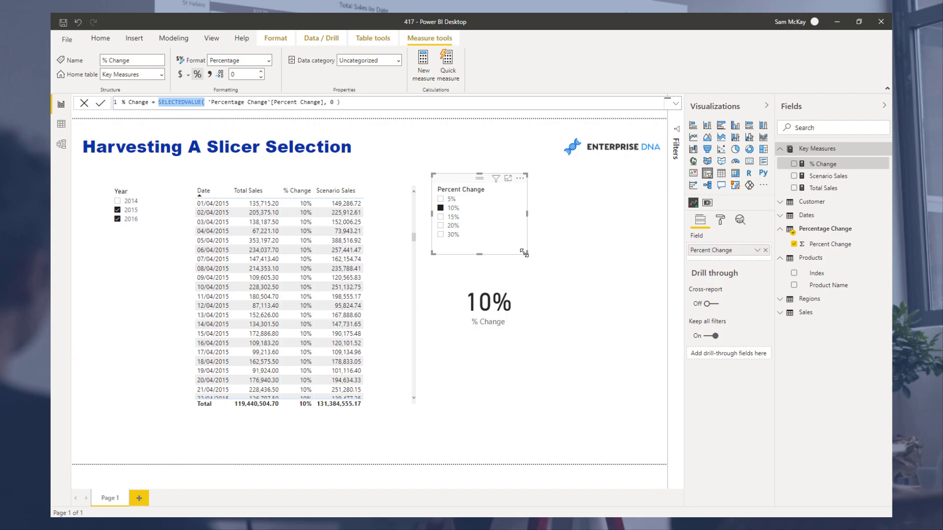